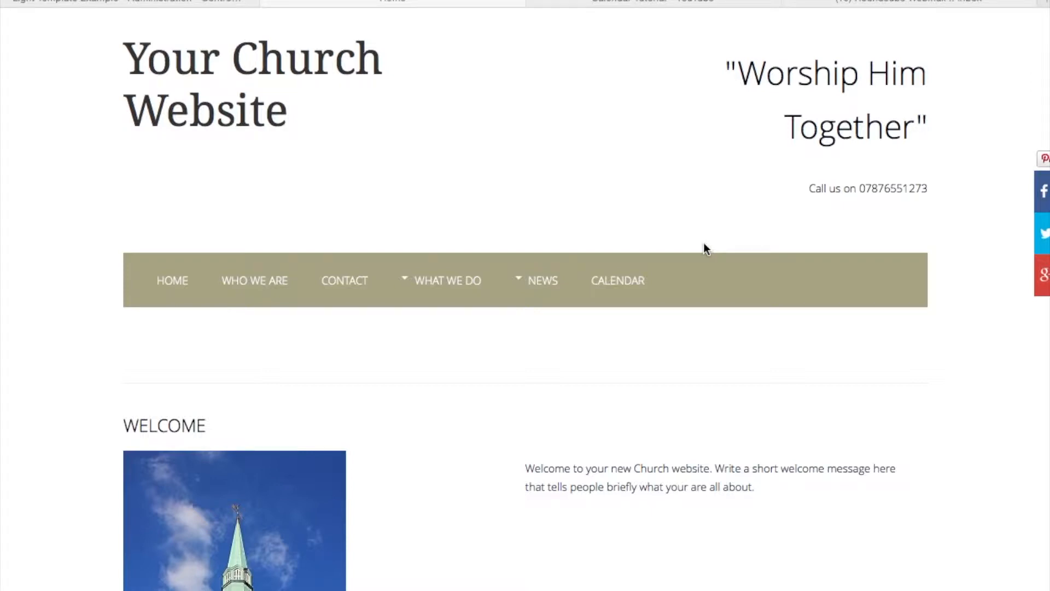
pyautogui.moveTo(440, 126)
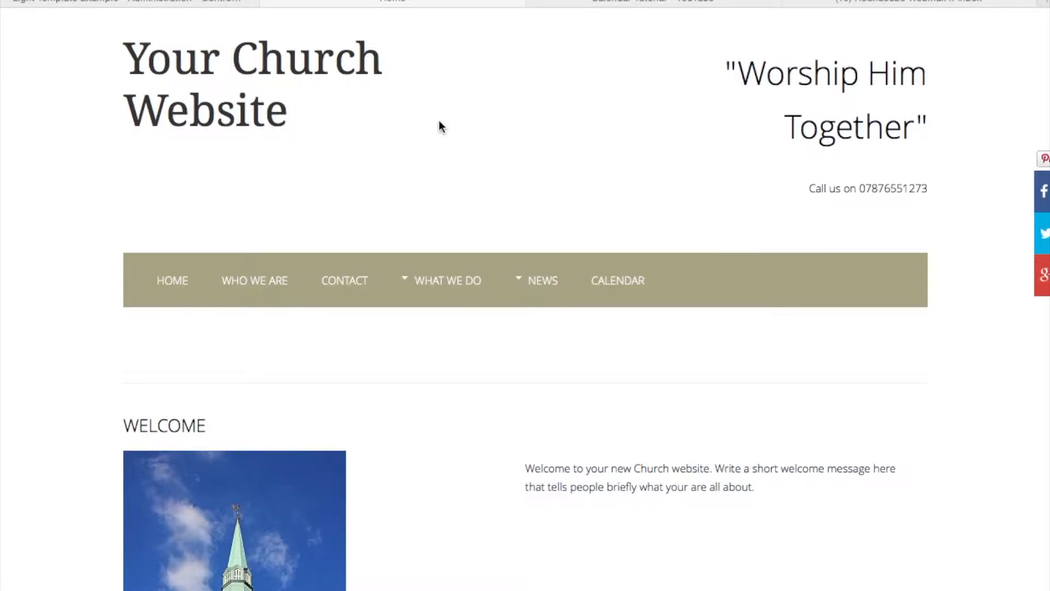
pyautogui.moveTo(450, 174)
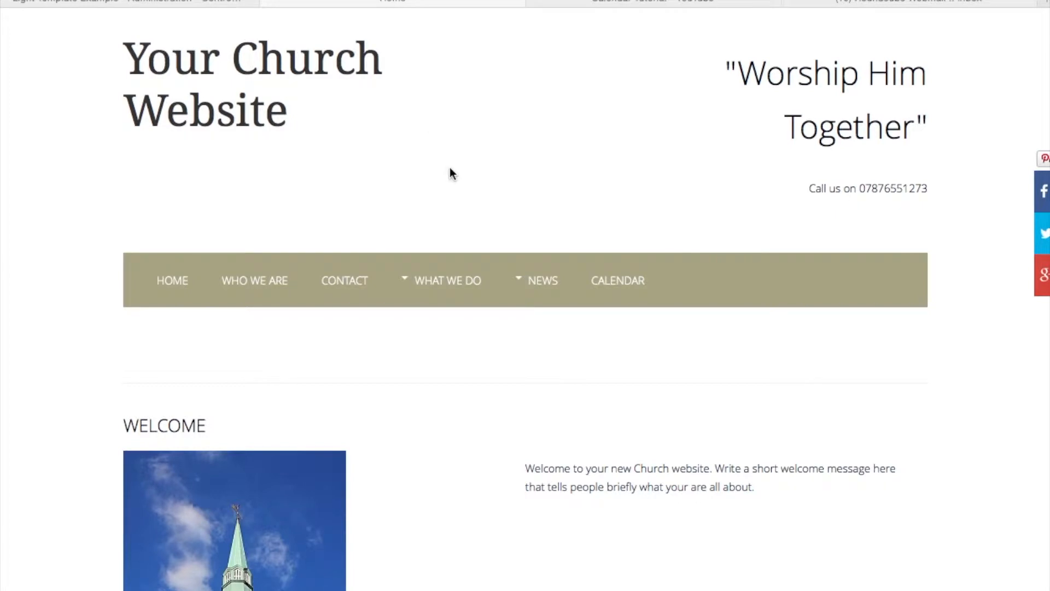
pyautogui.moveTo(536, 288)
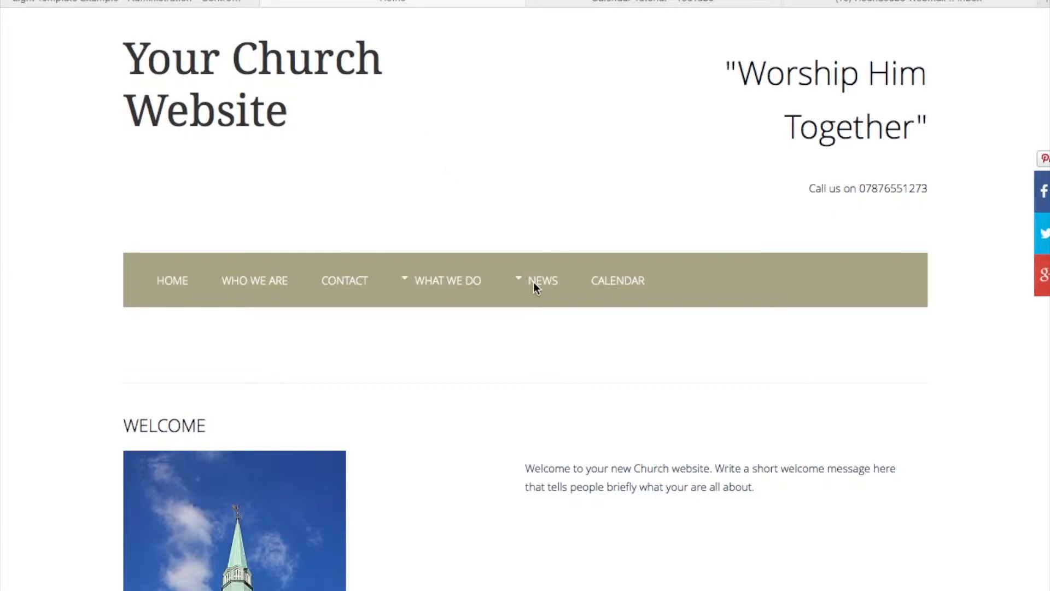
pyautogui.moveTo(450, 242)
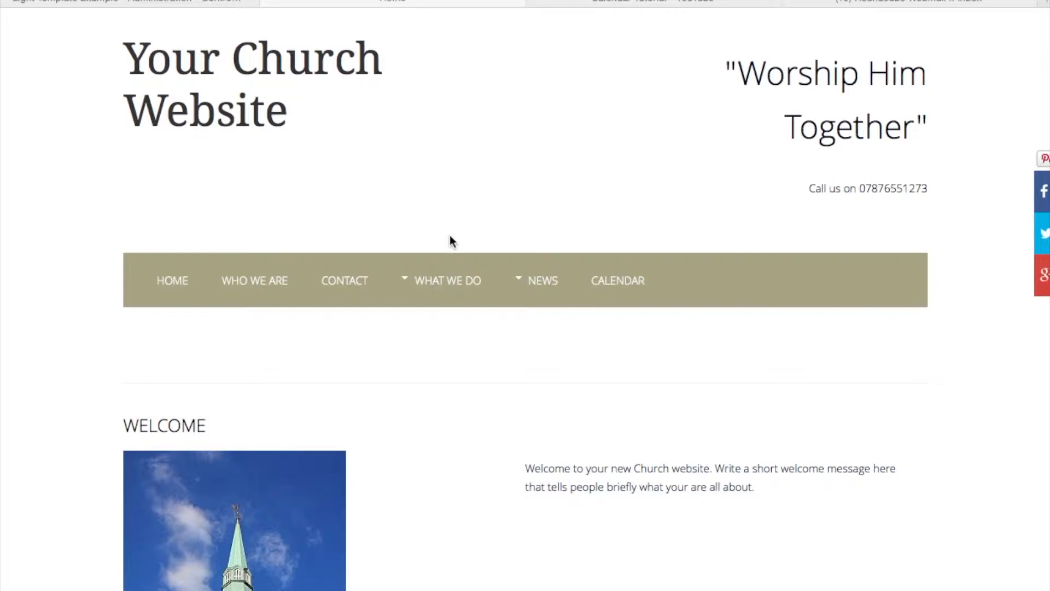
pyautogui.moveTo(542, 289)
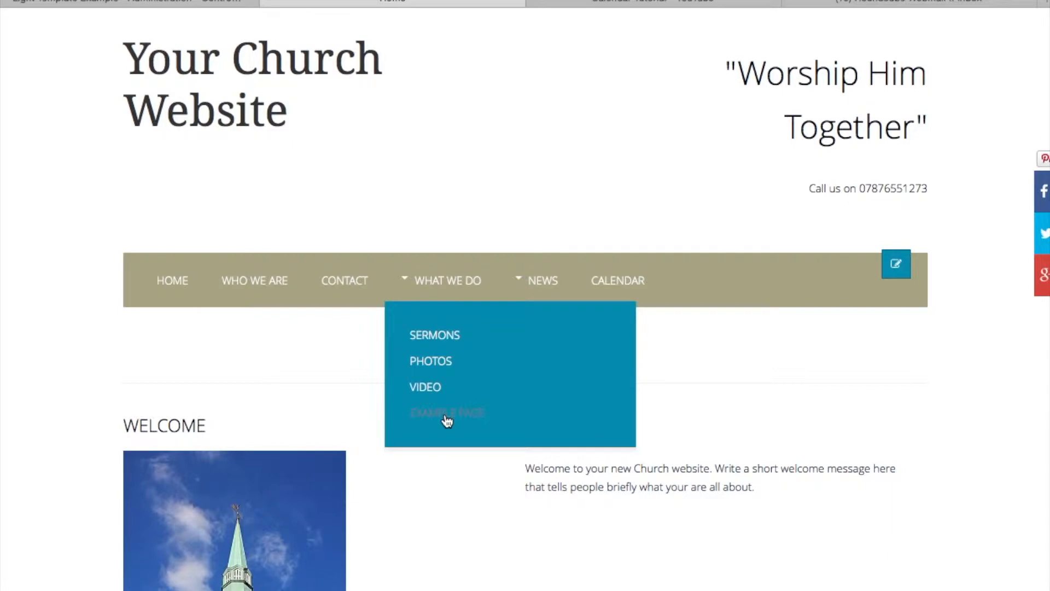
# - View the Example Page's intro text and image on the site front end
pyautogui.click(446, 412)
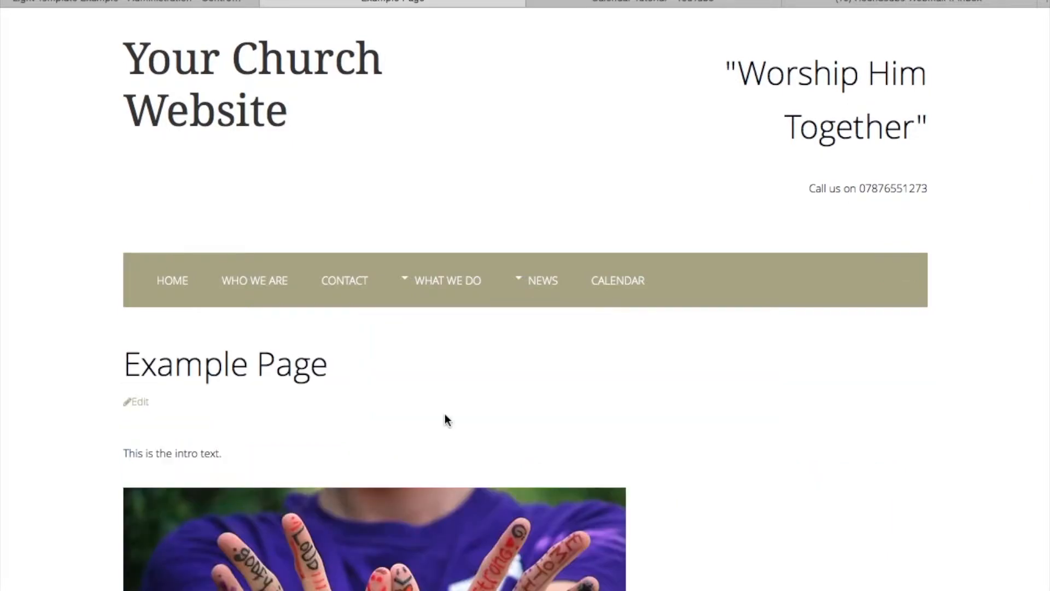
pyautogui.scroll(-3)
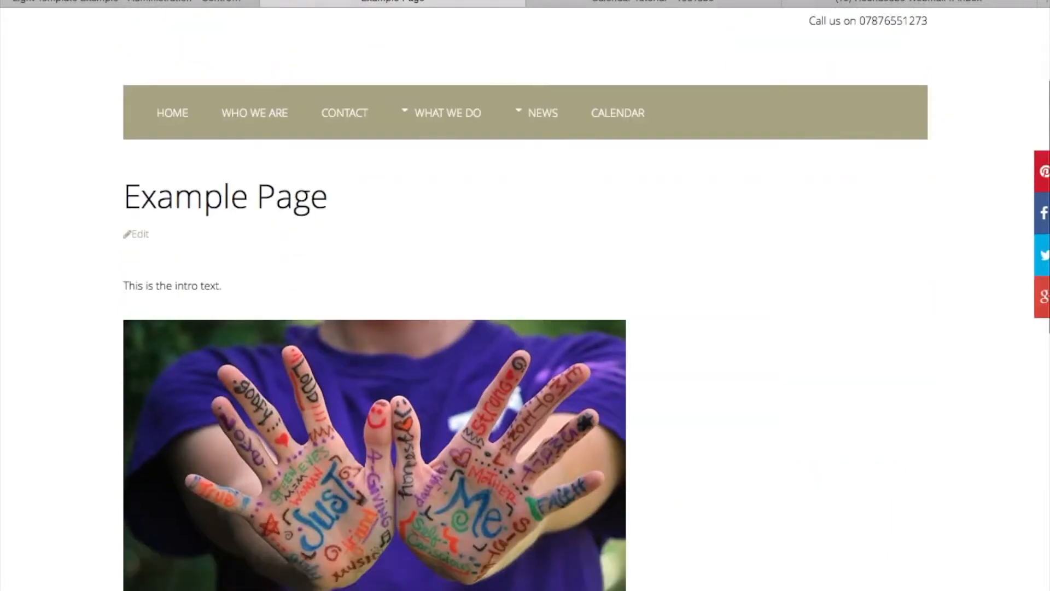
pyautogui.scroll(-3)
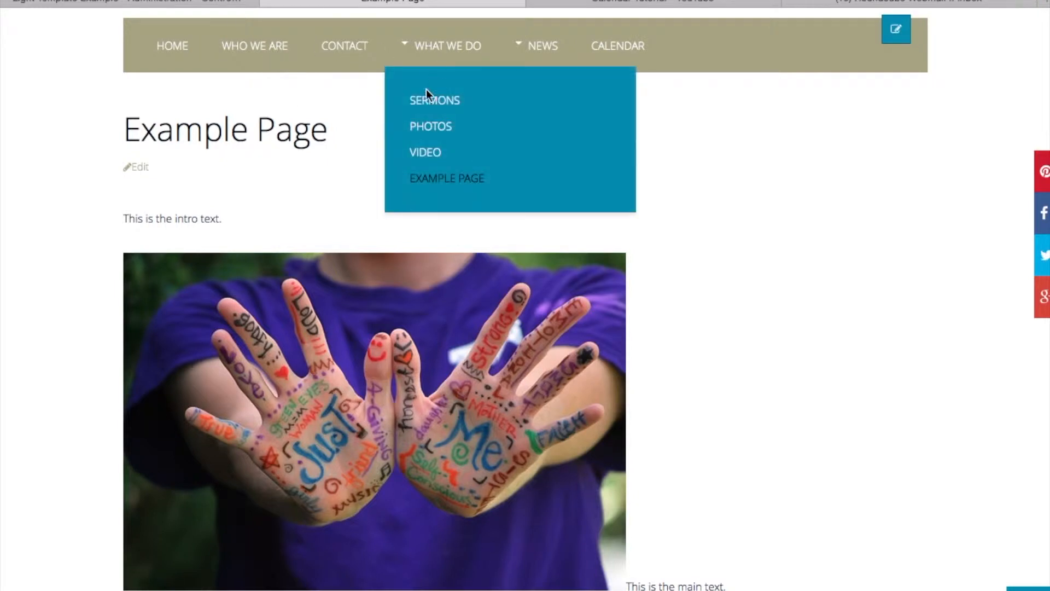
pyautogui.moveTo(344, 46)
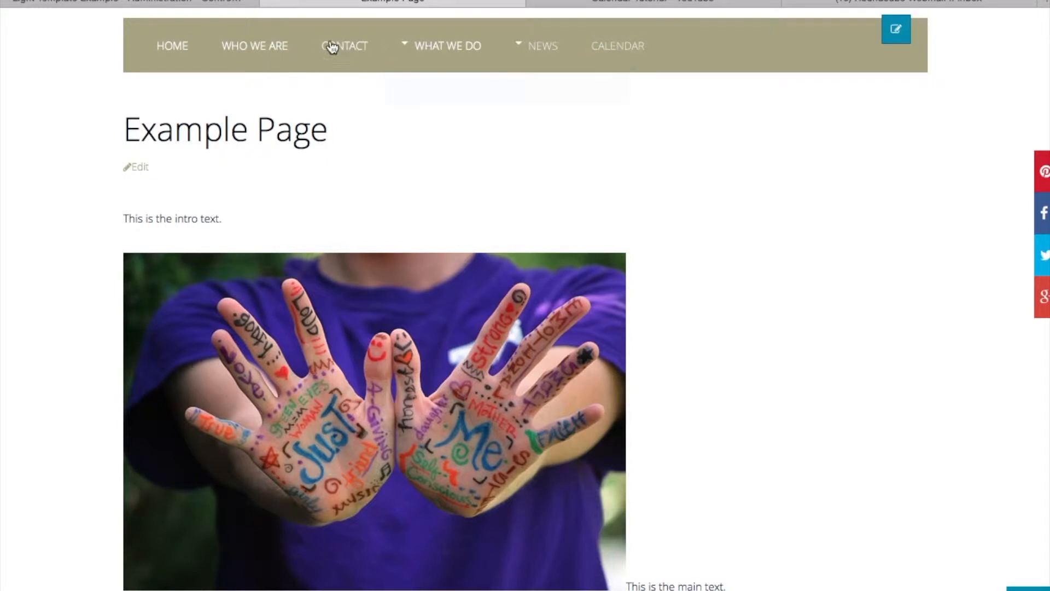
pyautogui.moveTo(260, 102)
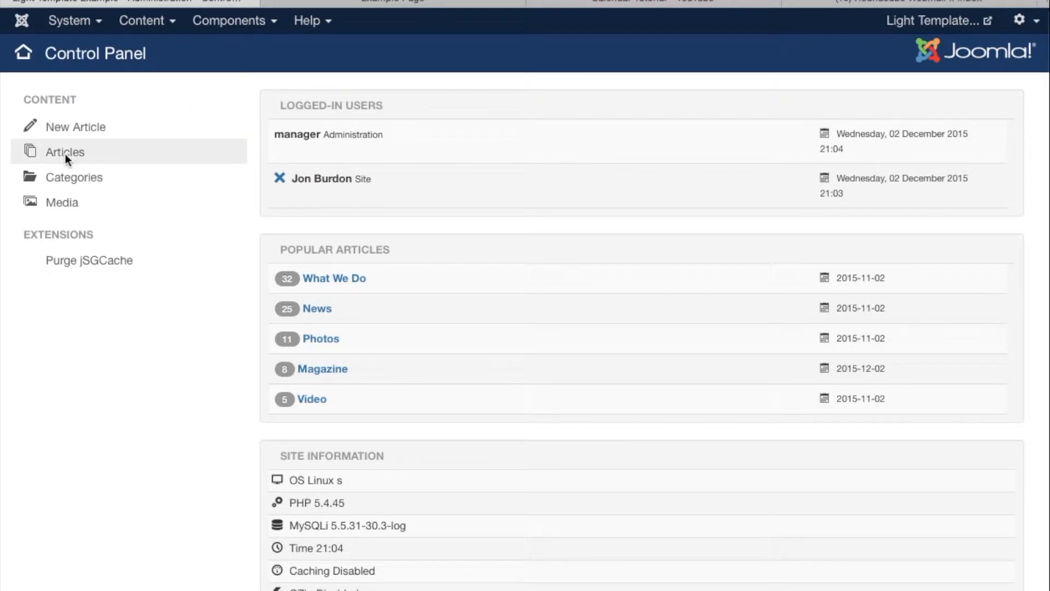
# - Filter the backend Articles list with search text 'exa' so only Example page shows
pyautogui.click(65, 152)
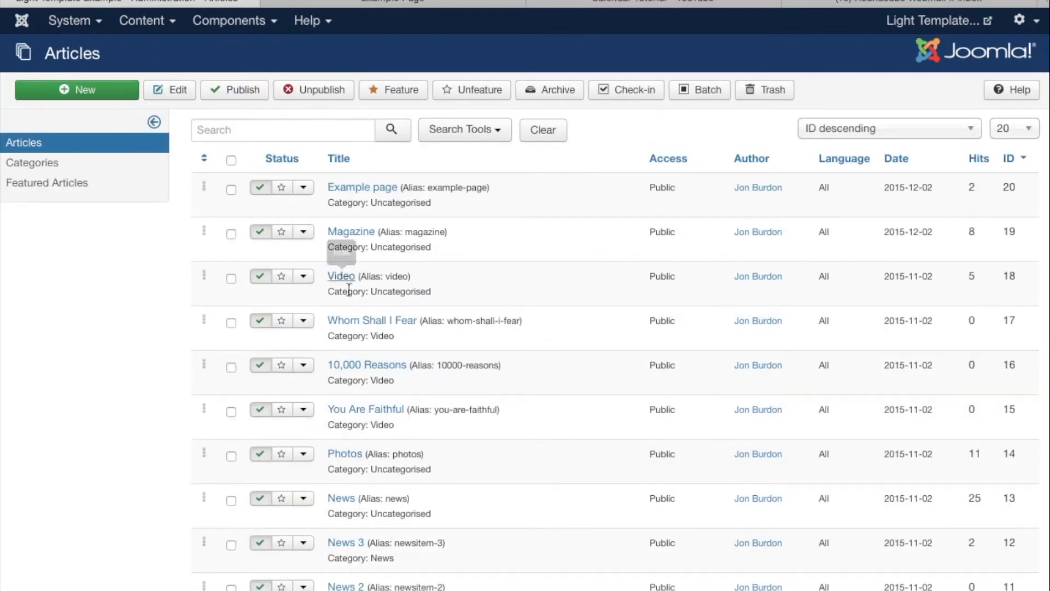
pyautogui.moveTo(362, 187)
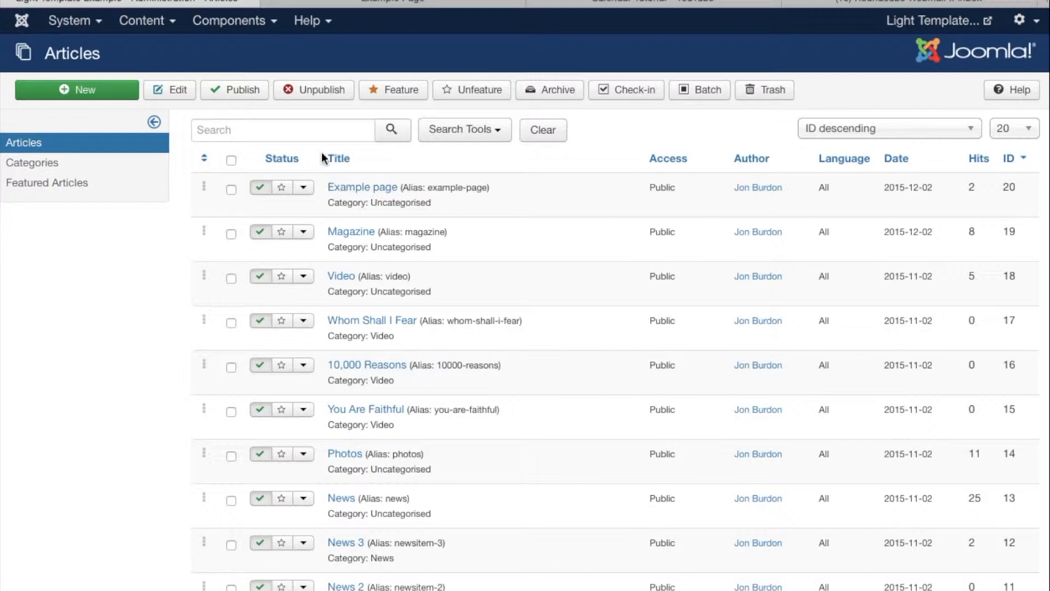
pyautogui.click(281, 130)
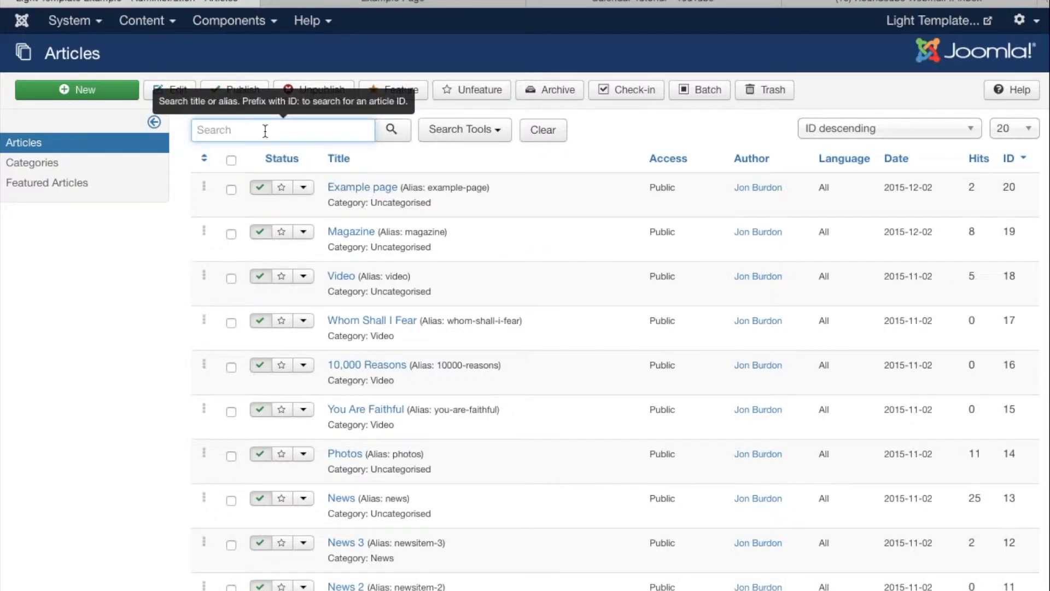
pyautogui.write('exam')
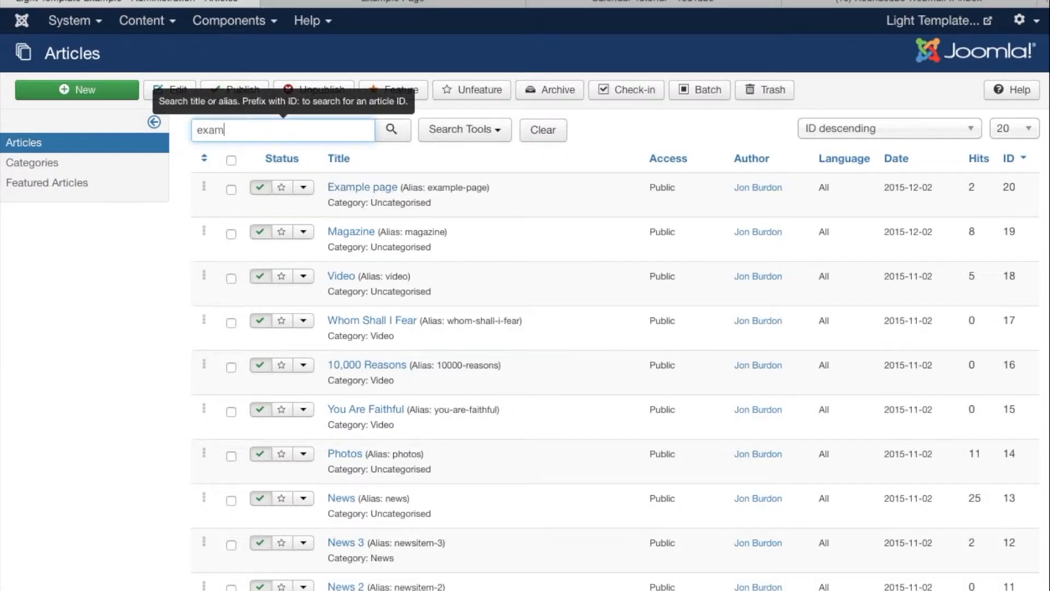
pyautogui.write('p')
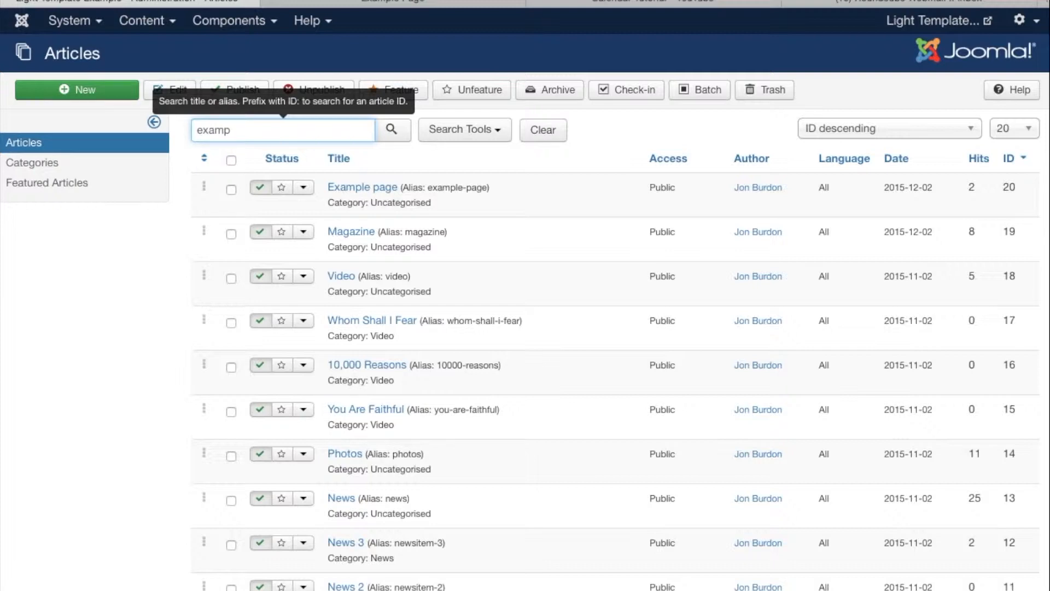
pyautogui.click(393, 130)
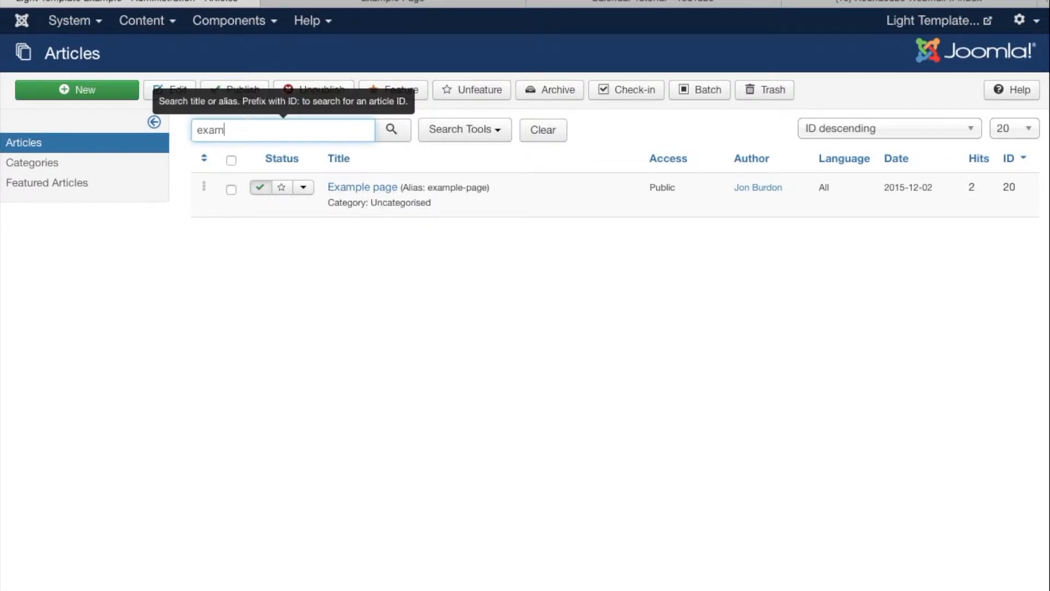
pyautogui.press('Backspace')
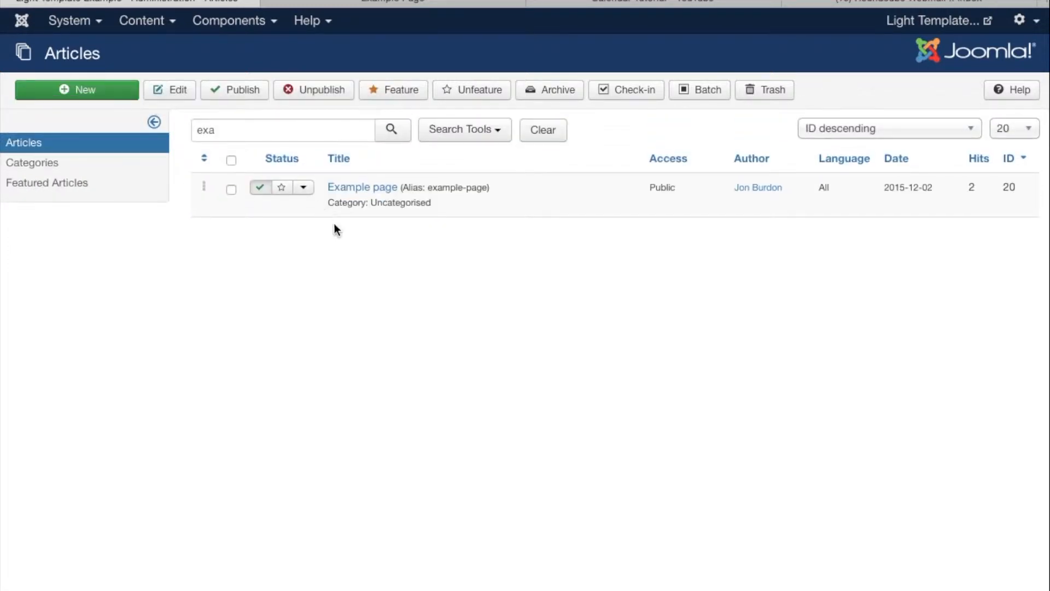
pyautogui.moveTo(362, 187)
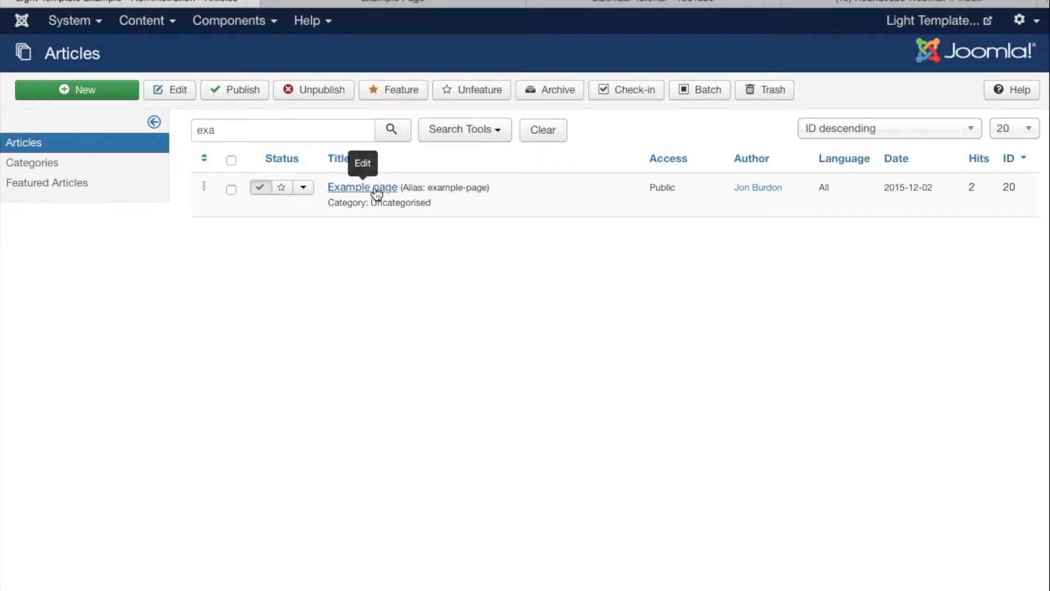
pyautogui.click(361, 187)
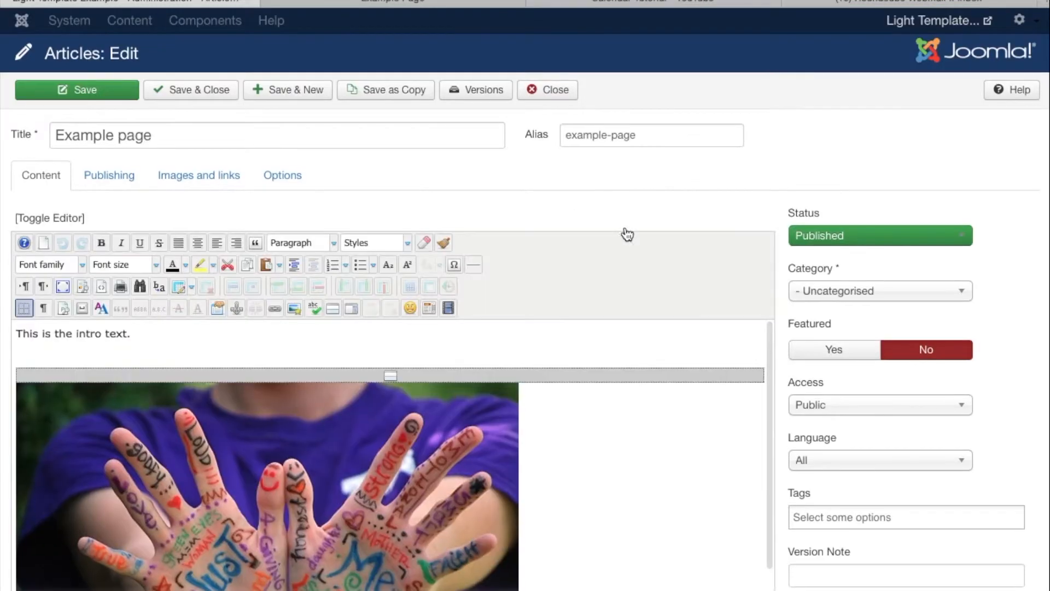
pyautogui.moveTo(849, 290)
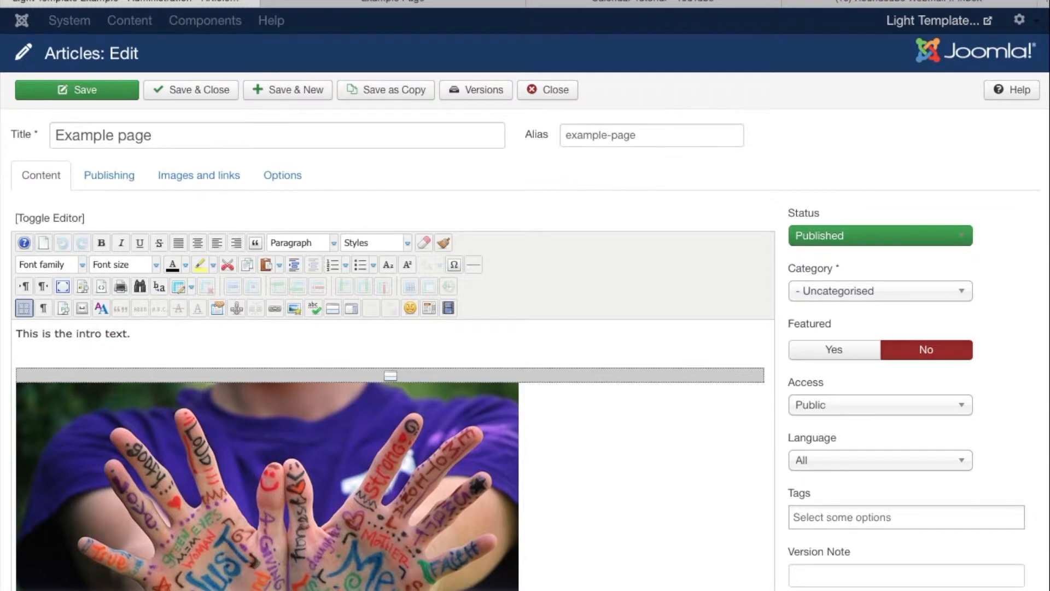
pyautogui.moveTo(917, 312)
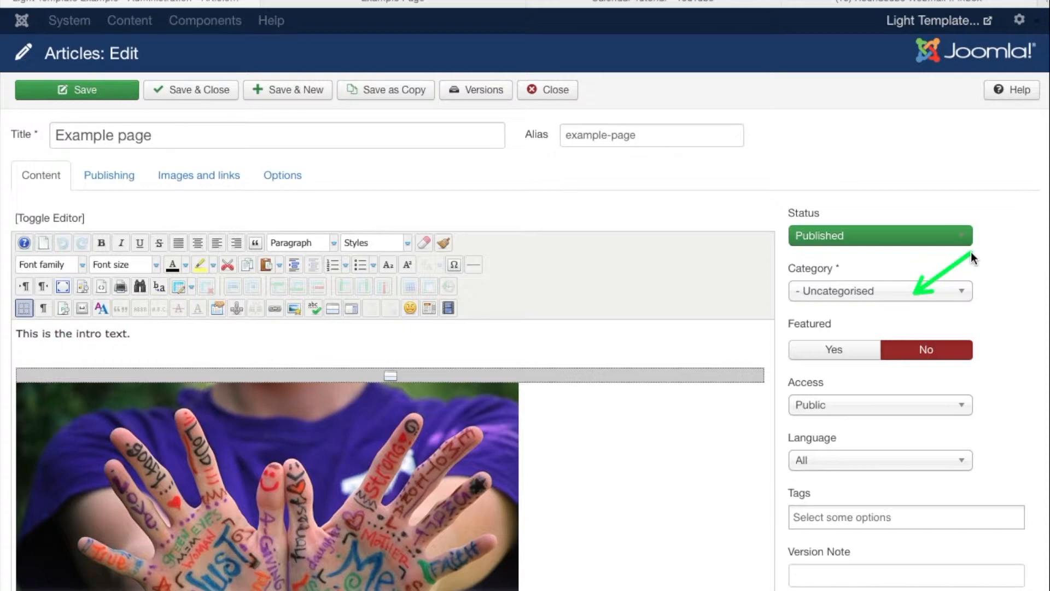
pyautogui.moveTo(462, 4)
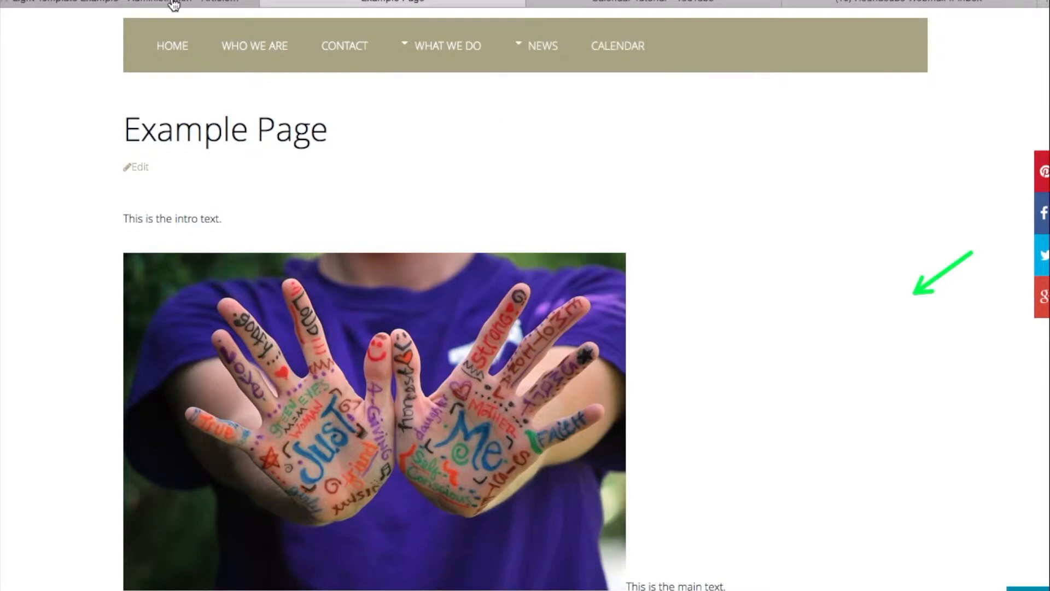
pyautogui.click(139, 166)
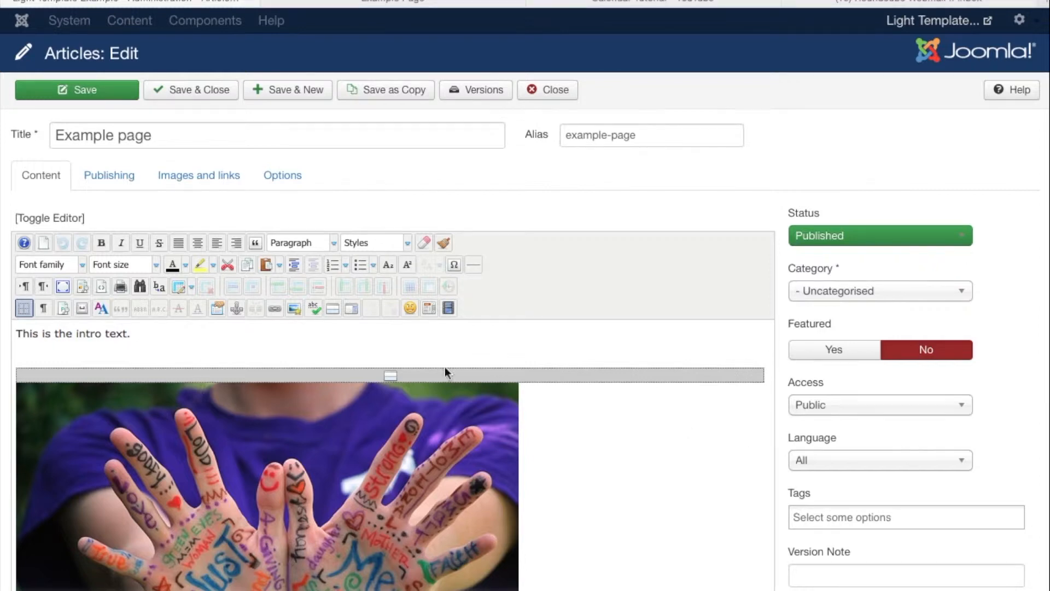
pyautogui.moveTo(102, 350)
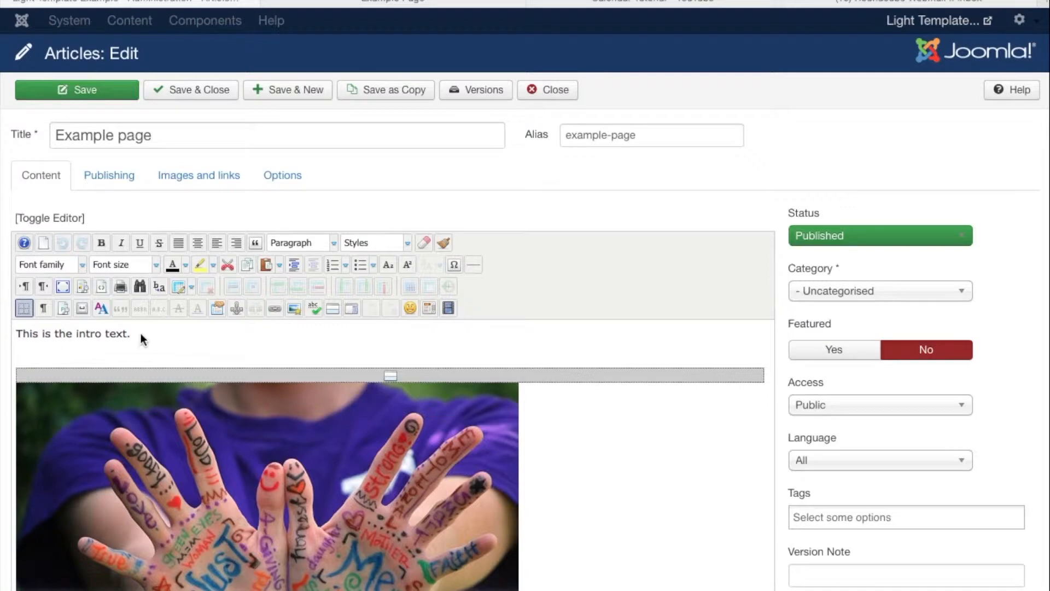
pyautogui.moveTo(745, 293)
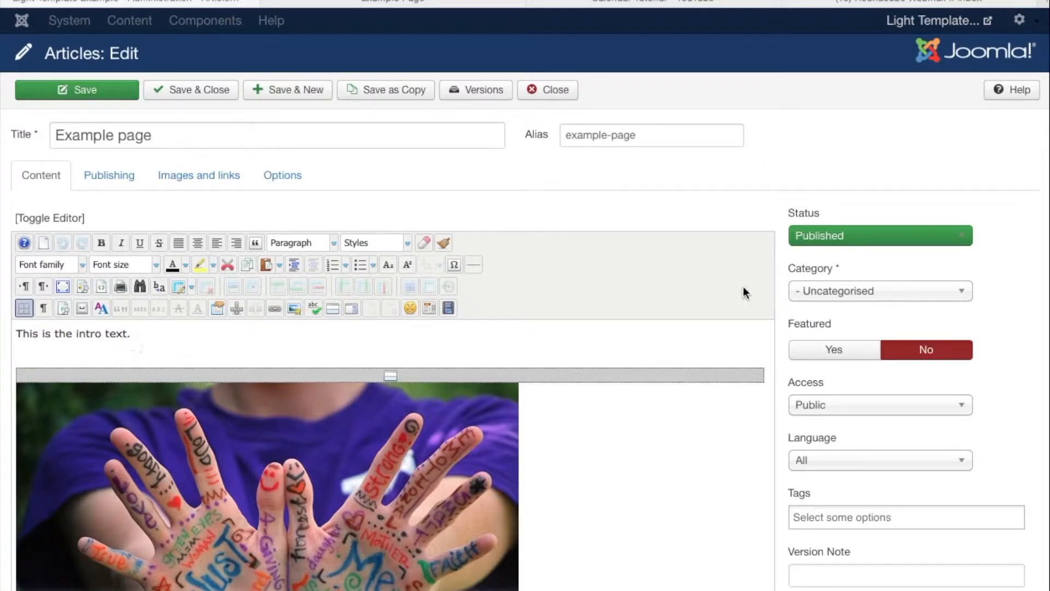
pyautogui.moveTo(136, 265)
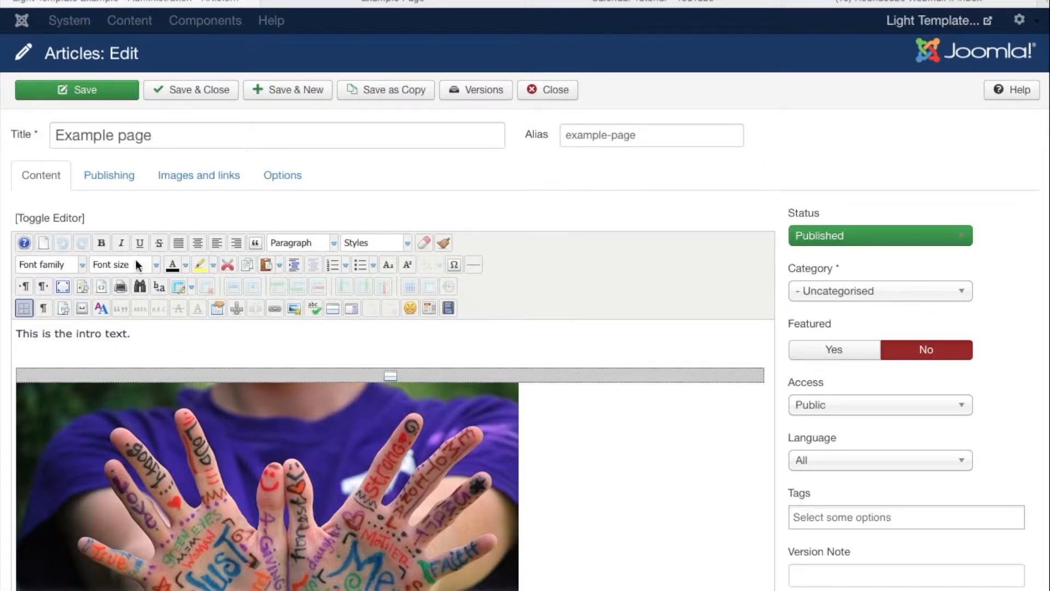
pyautogui.moveTo(107, 241)
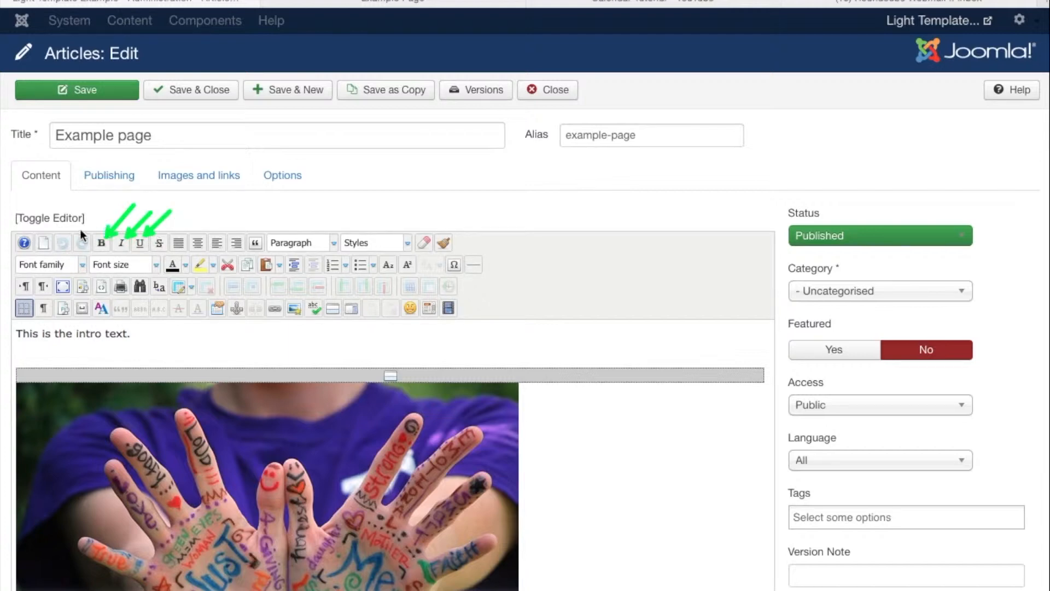
pyautogui.moveTo(72, 241)
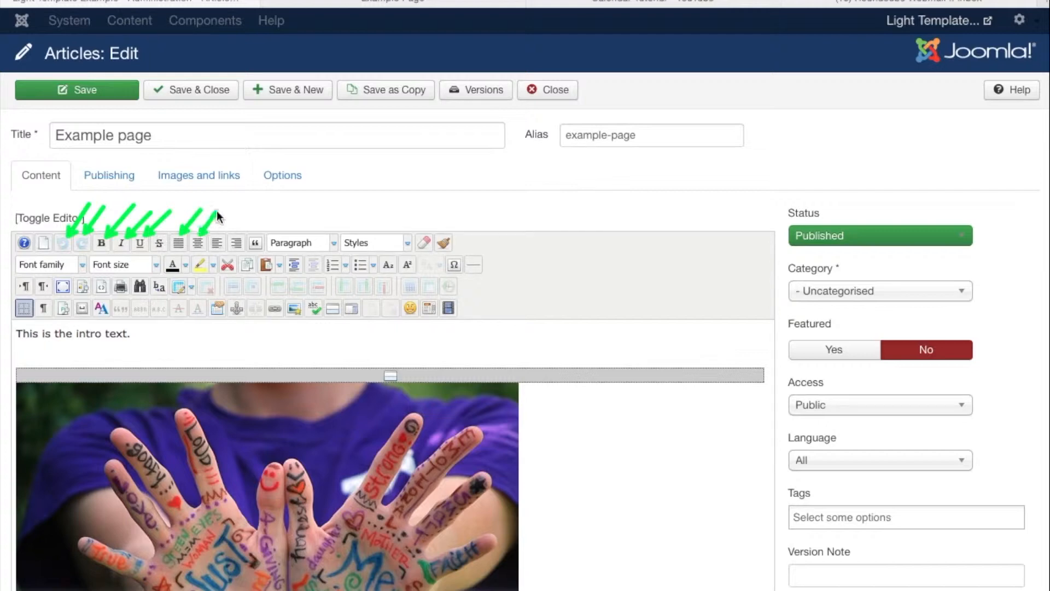
pyautogui.moveTo(228, 233)
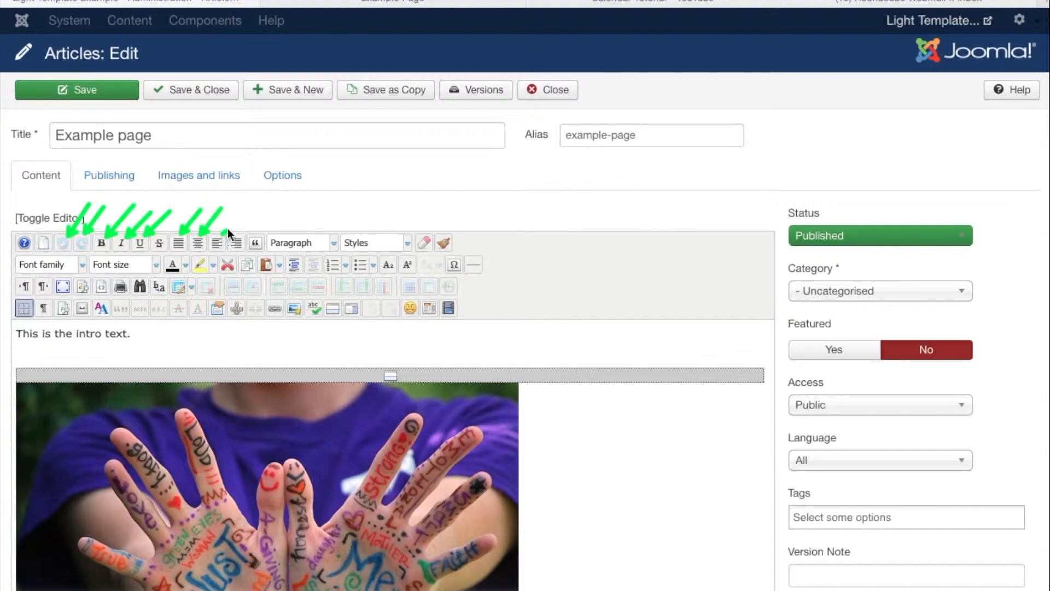
pyautogui.moveTo(264, 217)
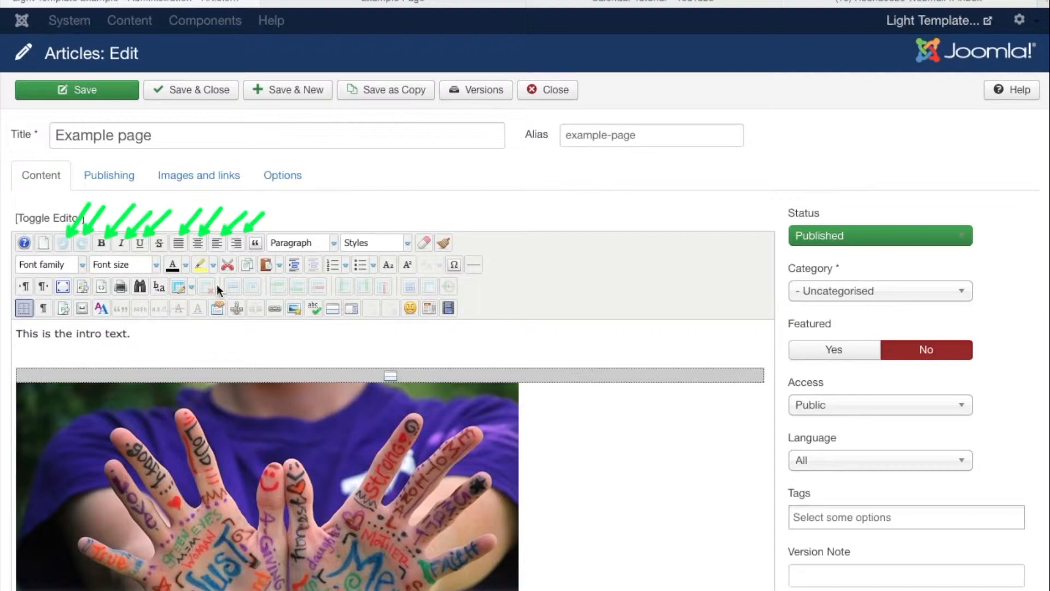
pyautogui.moveTo(331, 243)
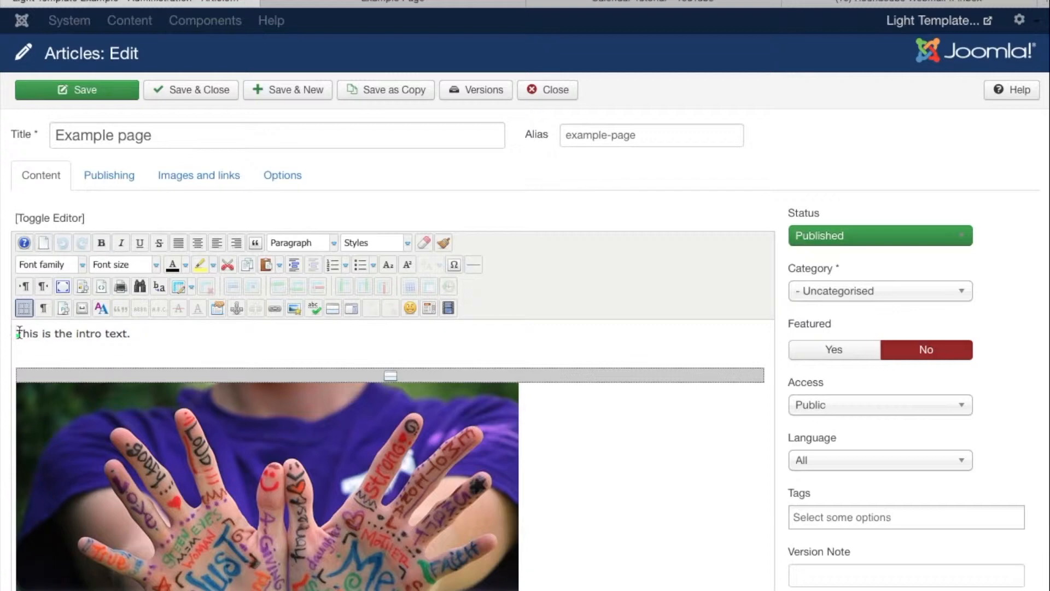
# - Write 'Titles' above the intro text and format it as a heading
pyautogui.write('Titles')
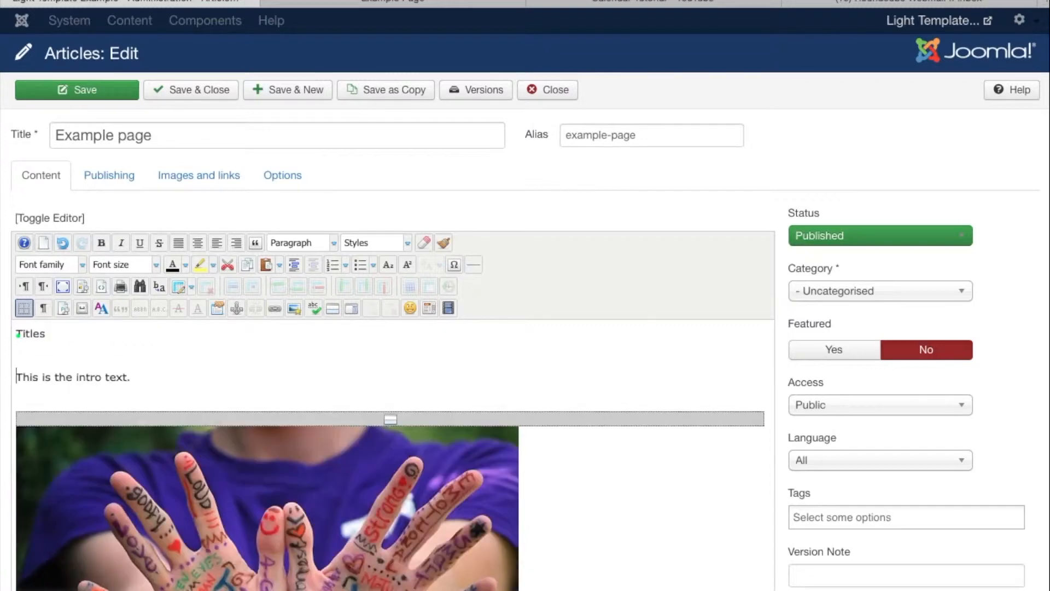
pyautogui.doubleClick(30, 334)
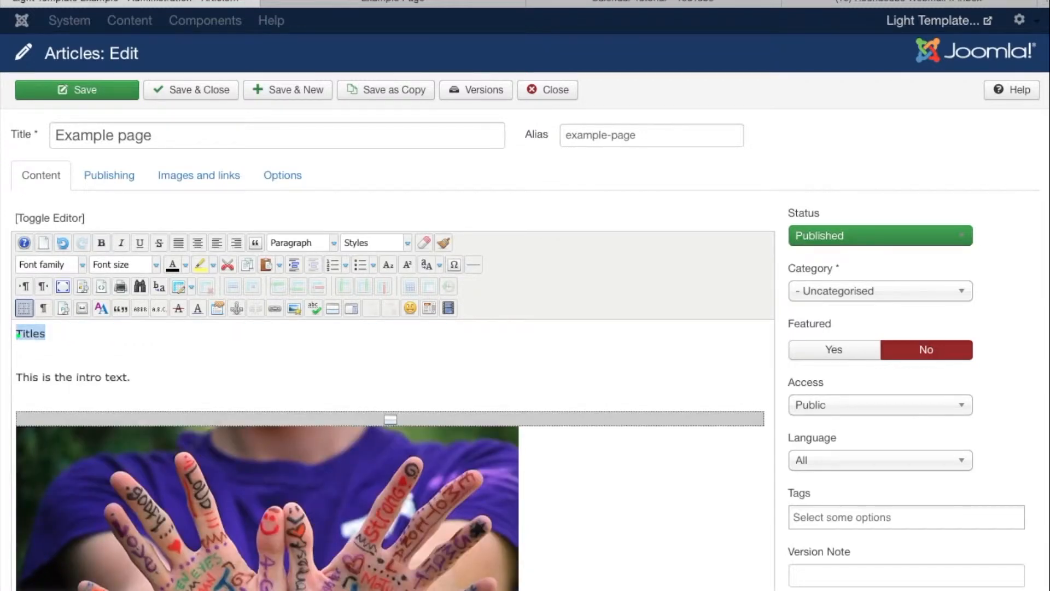
pyautogui.click(298, 243)
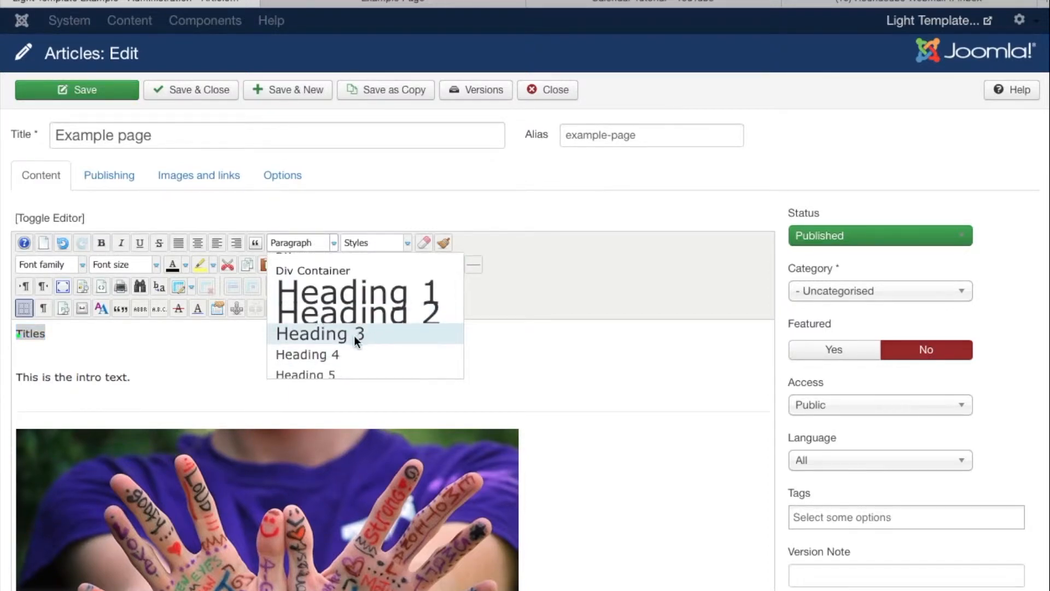
pyautogui.click(320, 335)
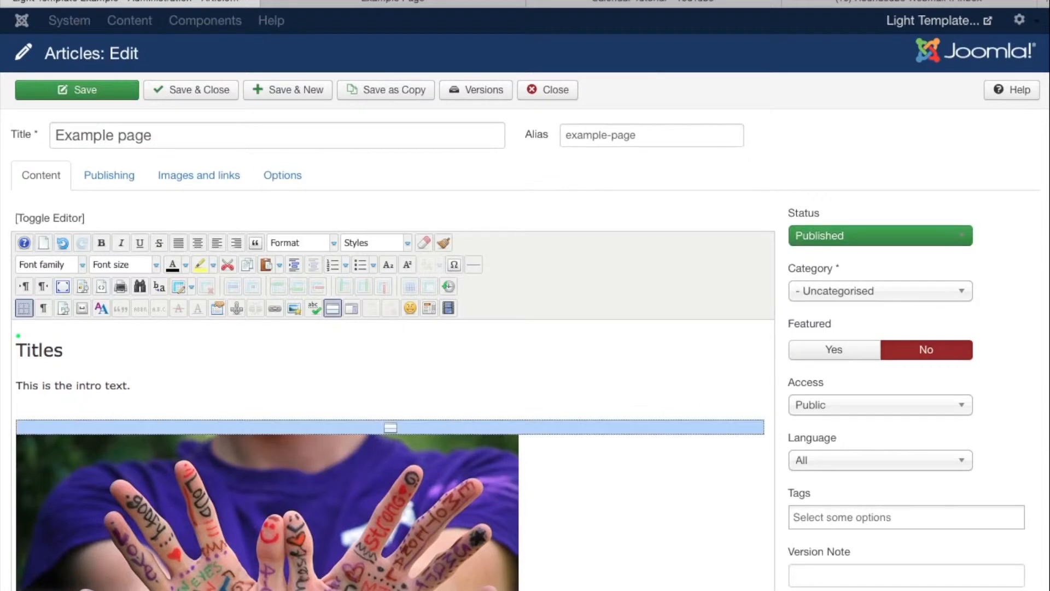
pyautogui.scroll(-3)
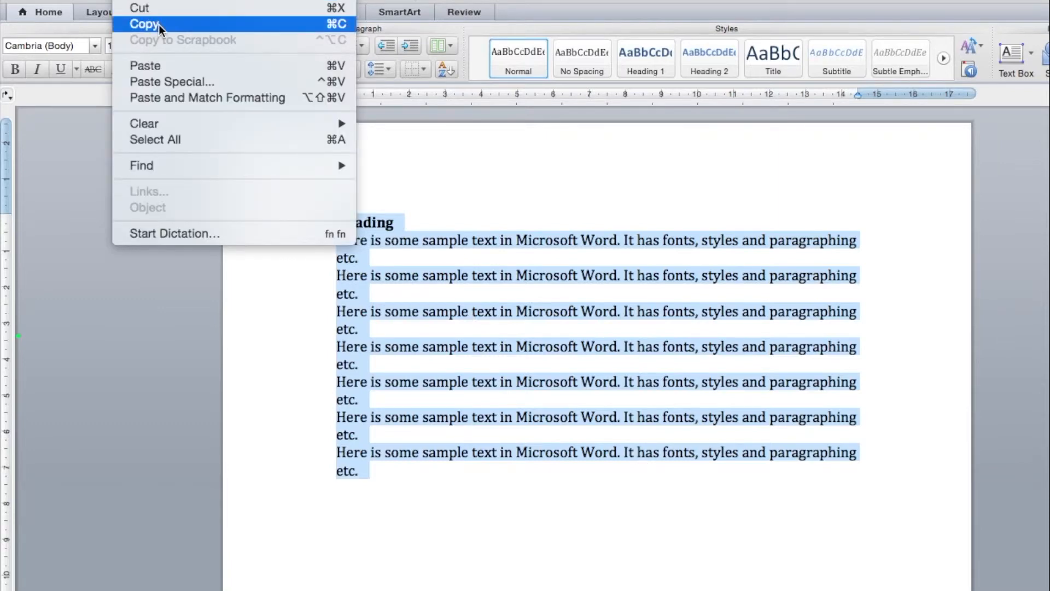
# - Copy the selected sample heading and paragraphs in Word via Edit > Copy
pyautogui.click(144, 24)
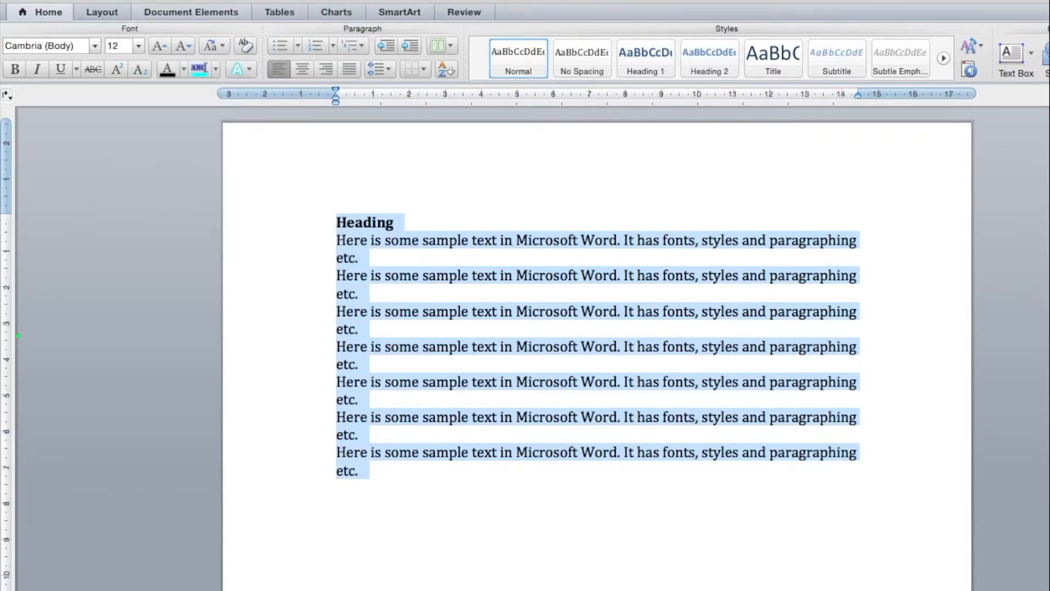
pyautogui.moveTo(523, 545)
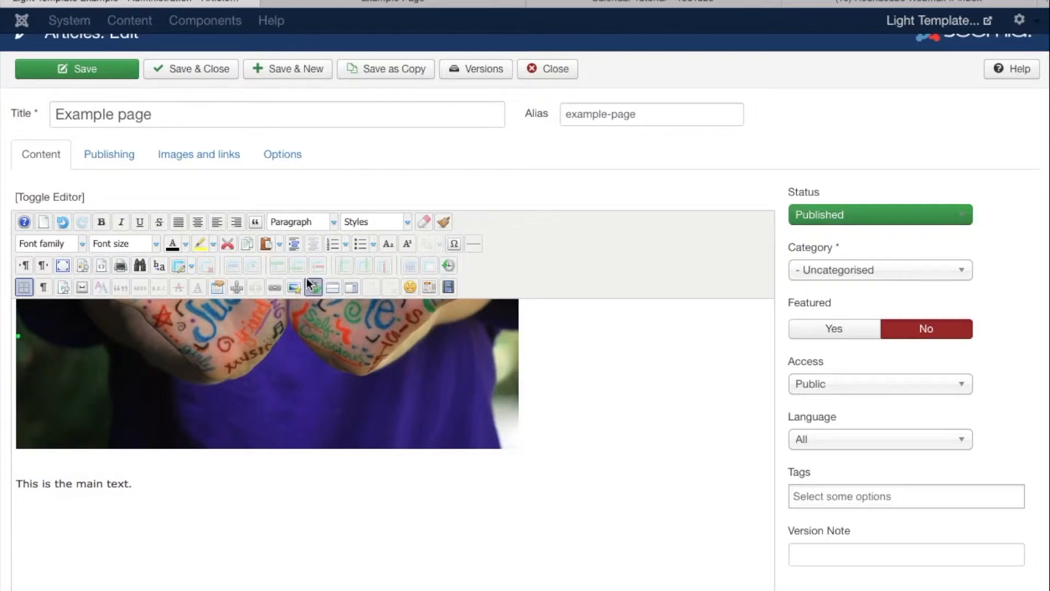
pyautogui.moveTo(312, 288)
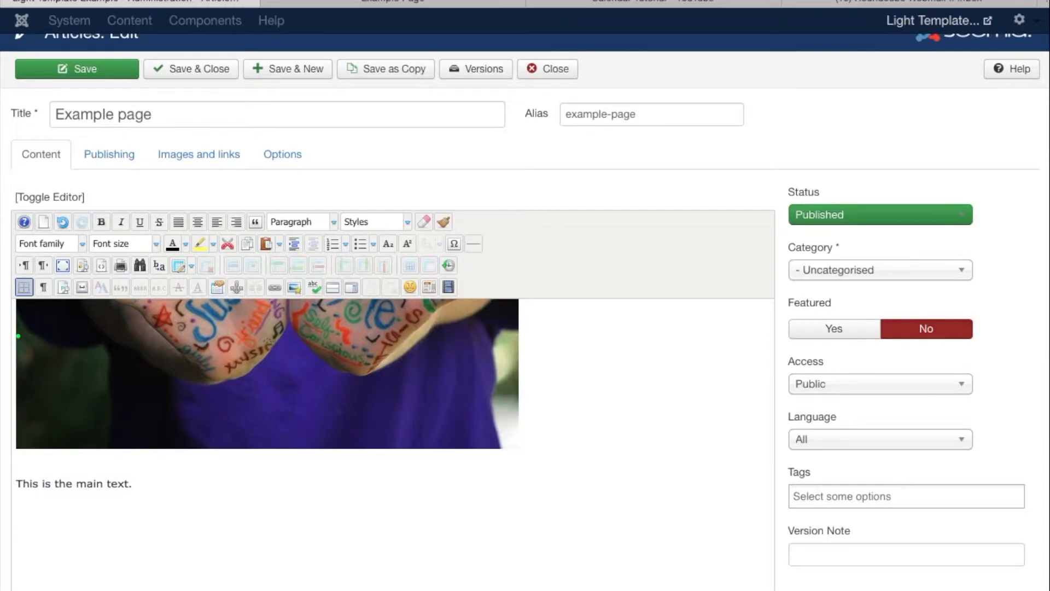
pyautogui.moveTo(1034, 280)
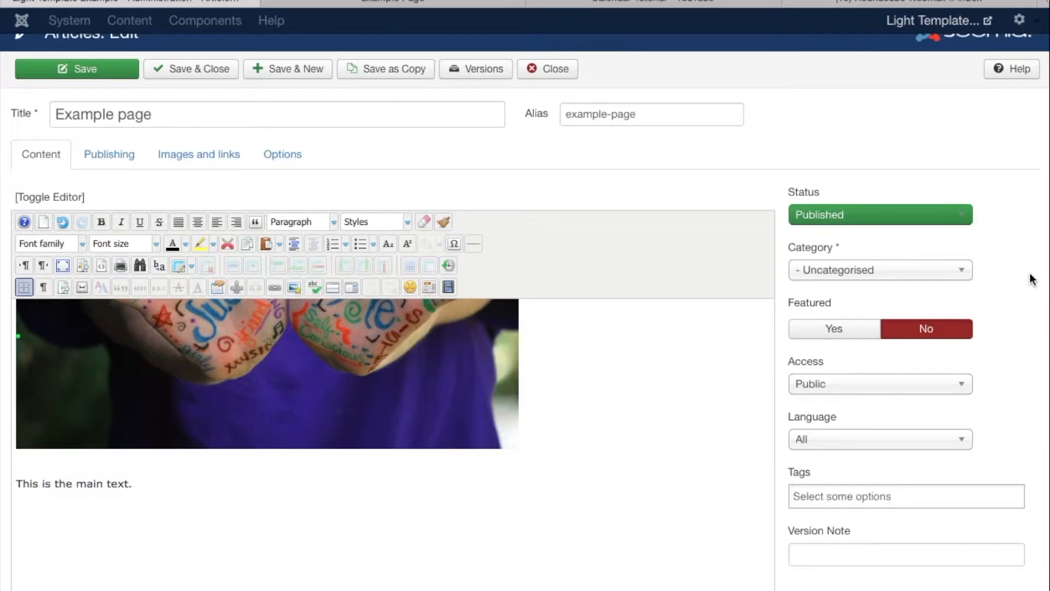
pyautogui.moveTo(281, 395)
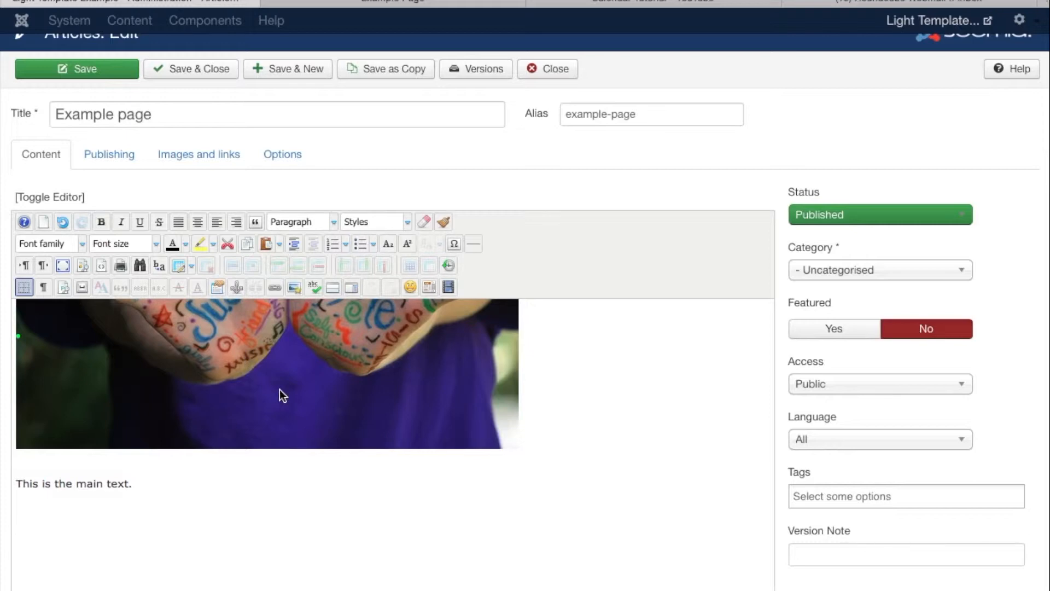
# - Paste the Word heading and paragraphs as plain text below the main text
pyautogui.click(265, 243)
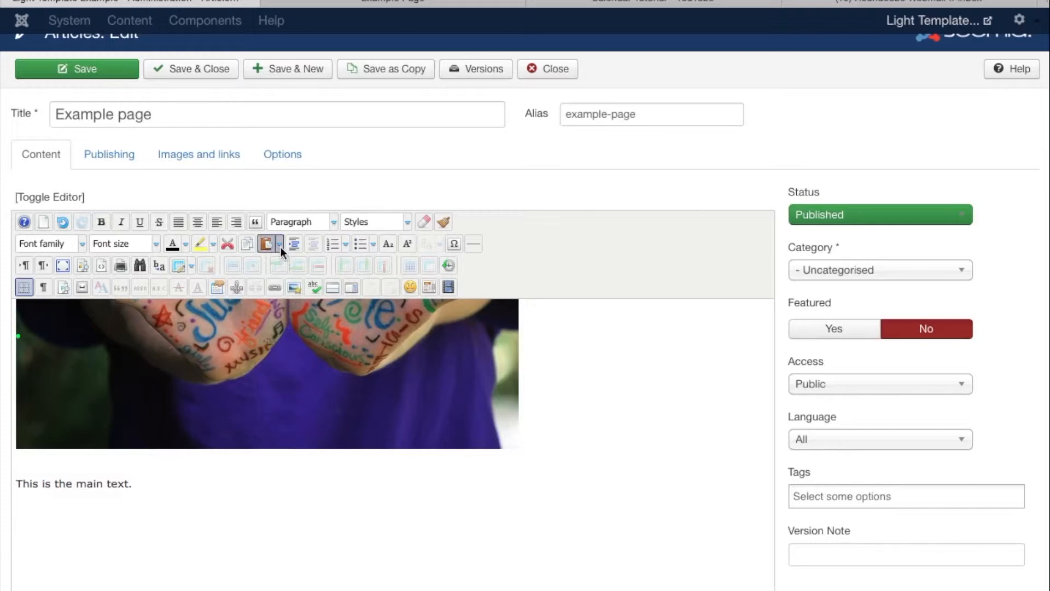
pyautogui.click(279, 243)
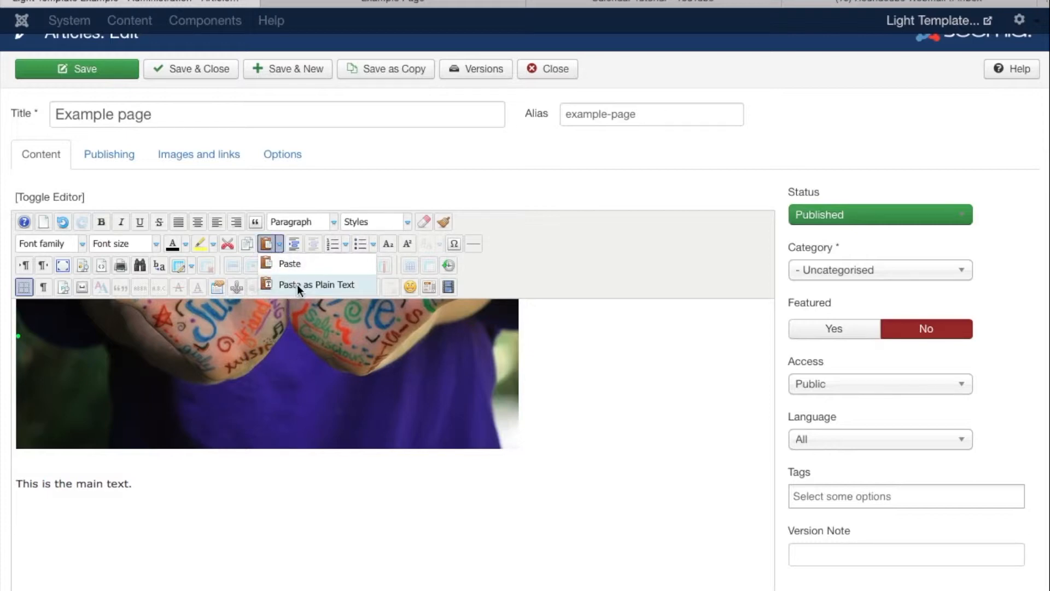
pyautogui.moveTo(317, 285)
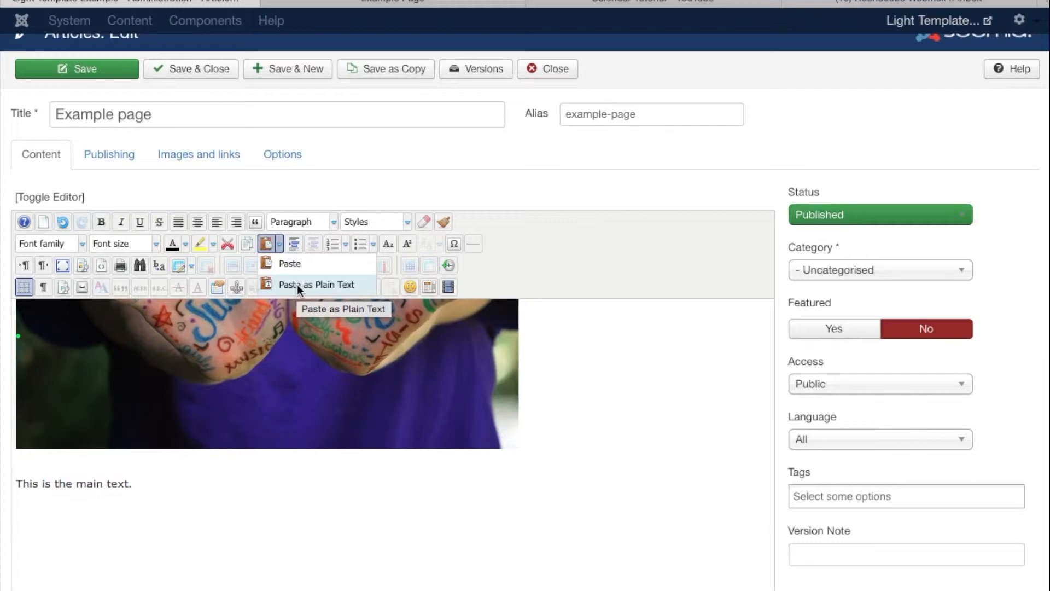
pyautogui.moveTo(289, 263)
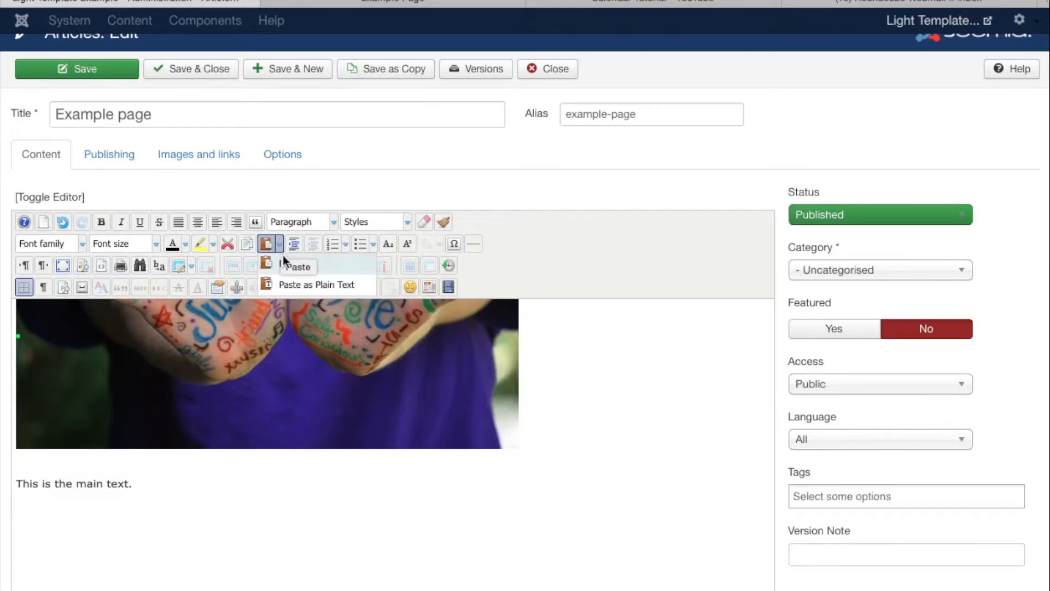
pyautogui.click(296, 267)
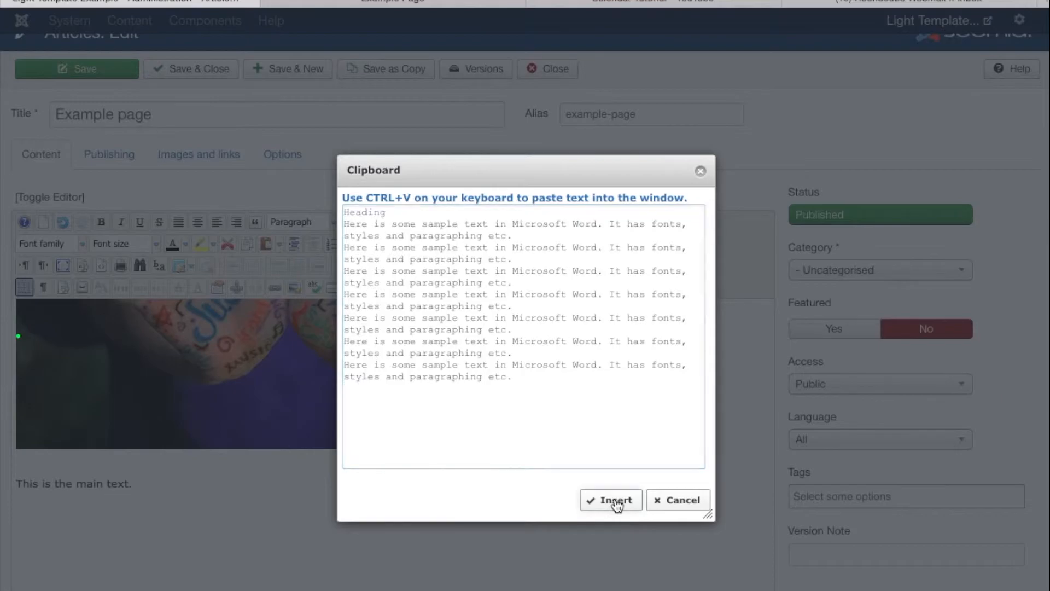
pyautogui.click(610, 500)
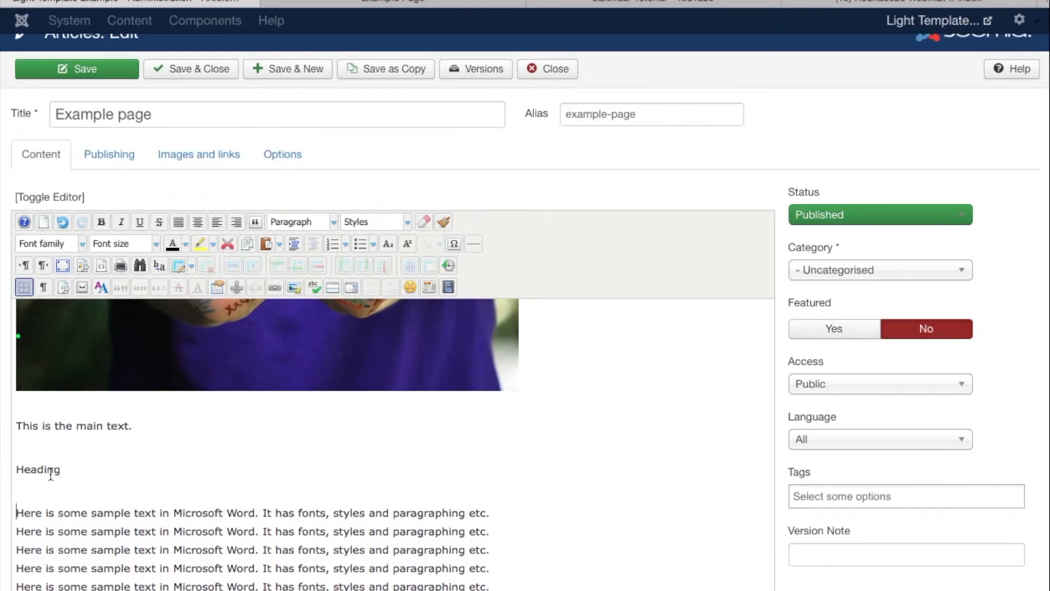
# - Format the pasted 'Heading' line as Heading 2
pyautogui.click(299, 222)
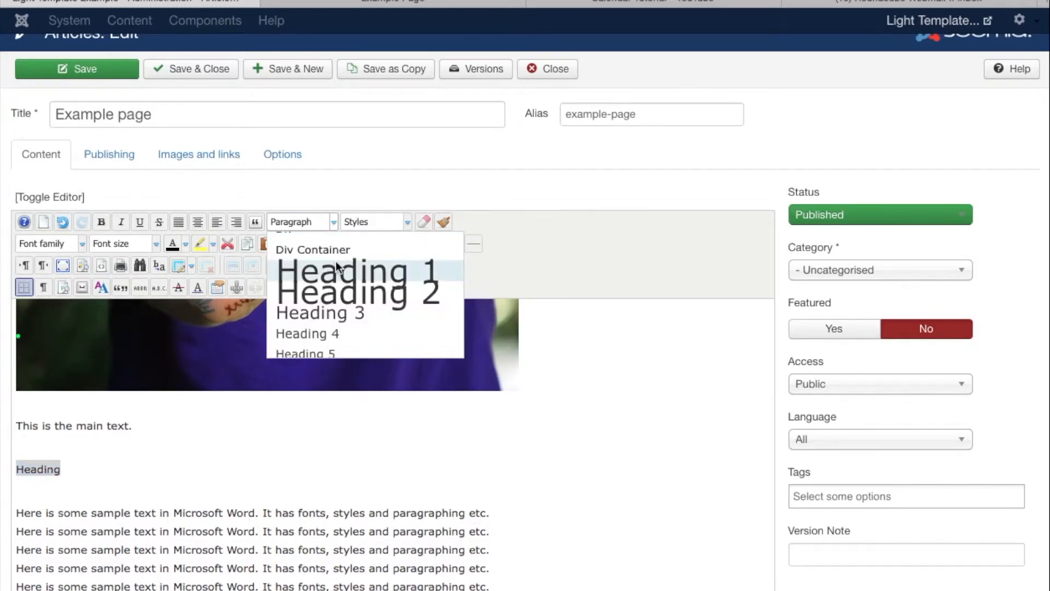
pyautogui.click(359, 291)
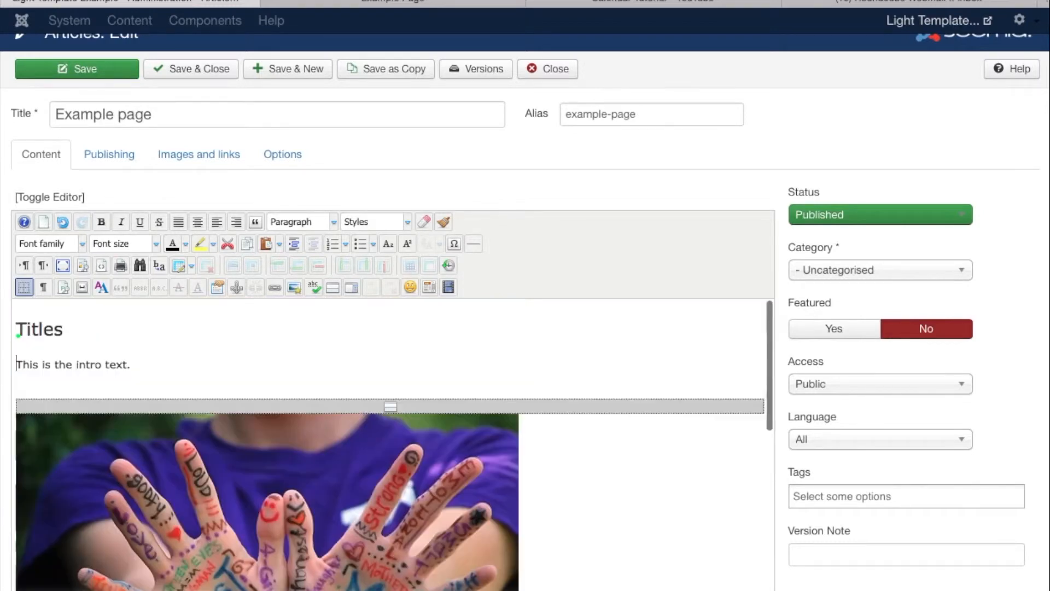
pyautogui.scroll(-3)
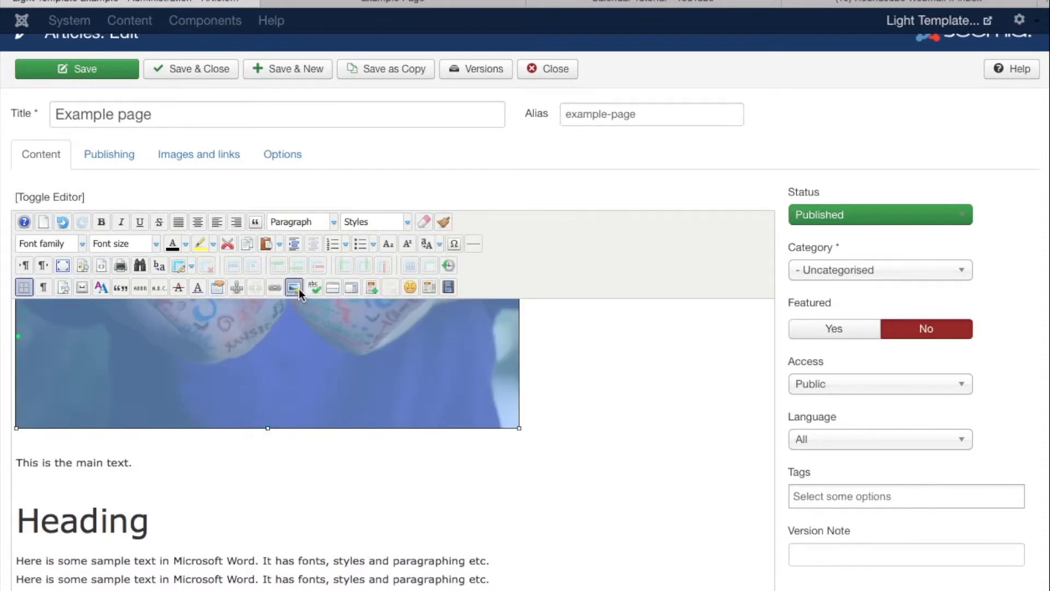
pyautogui.moveTo(293, 286)
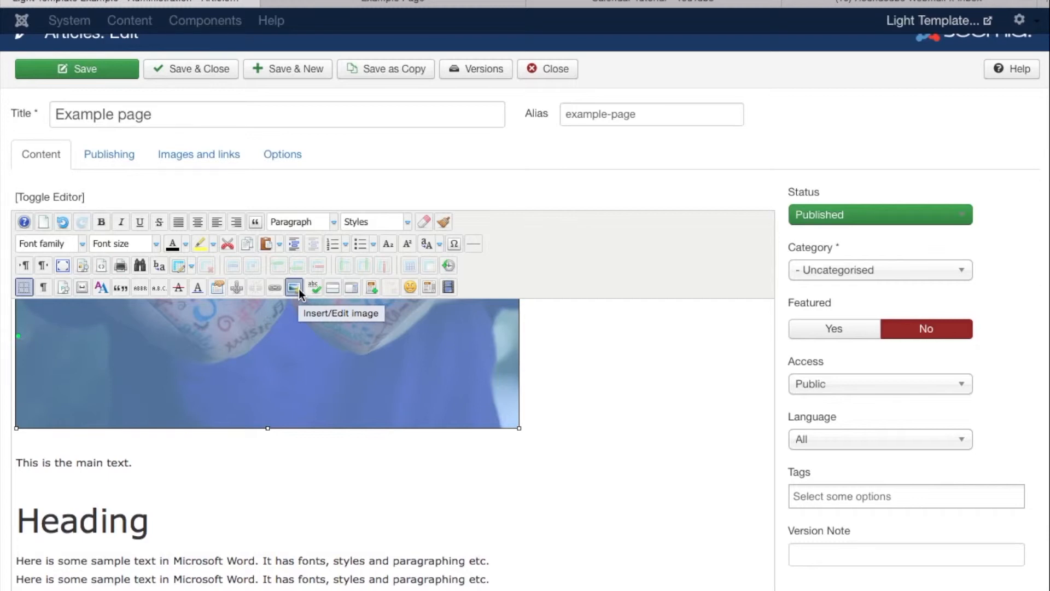
pyautogui.moveTo(437, 420)
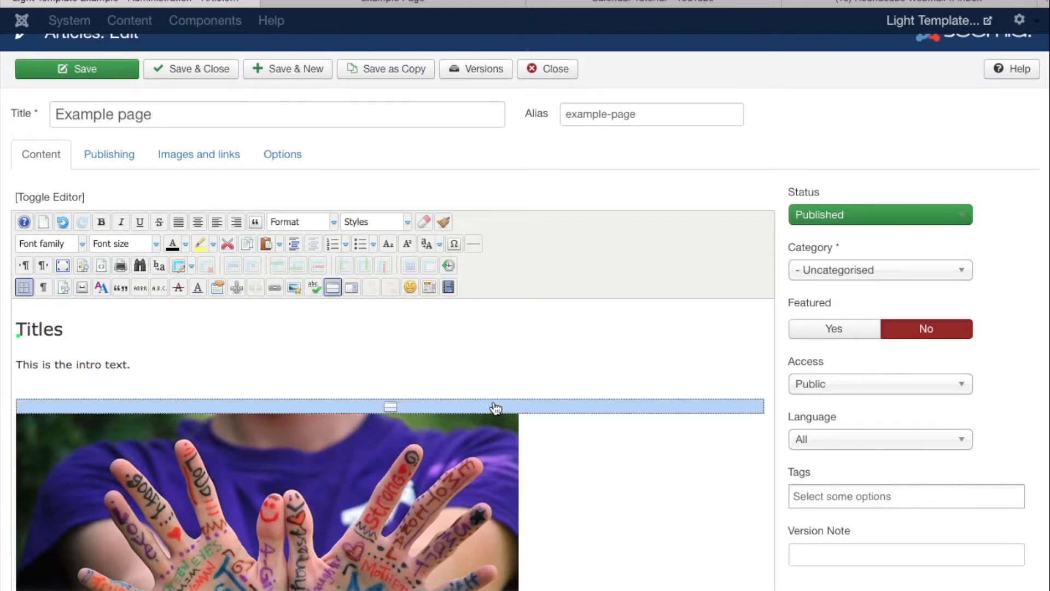
pyautogui.moveTo(428, 407)
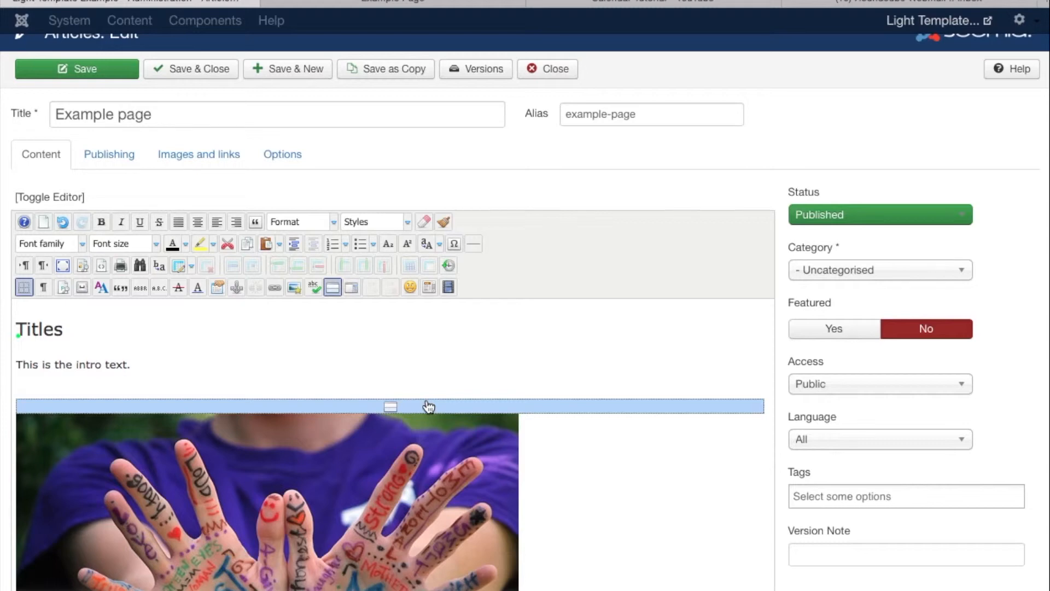
pyautogui.moveTo(375, 358)
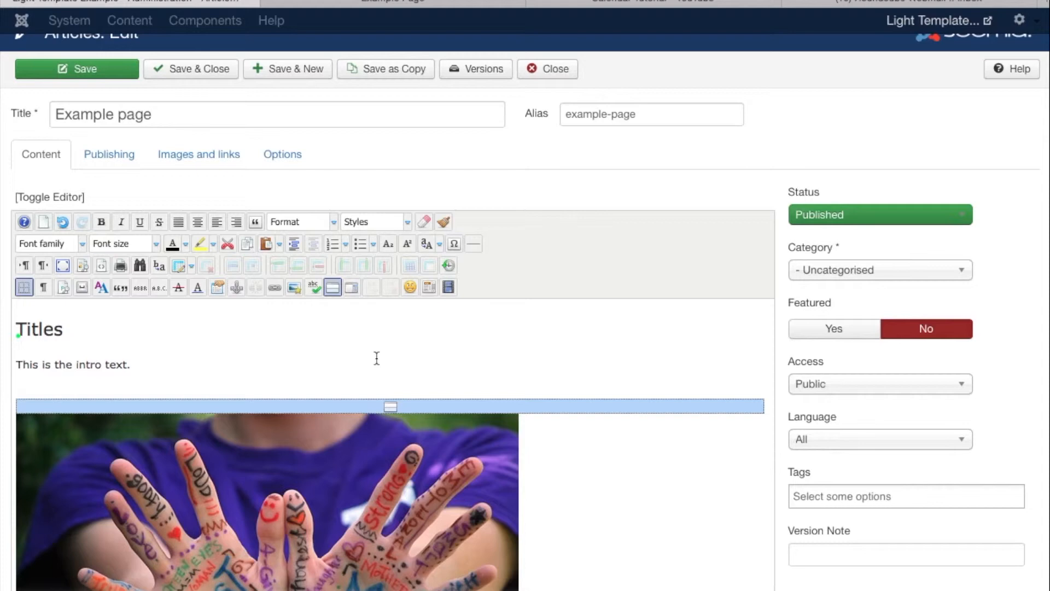
pyautogui.click(268, 492)
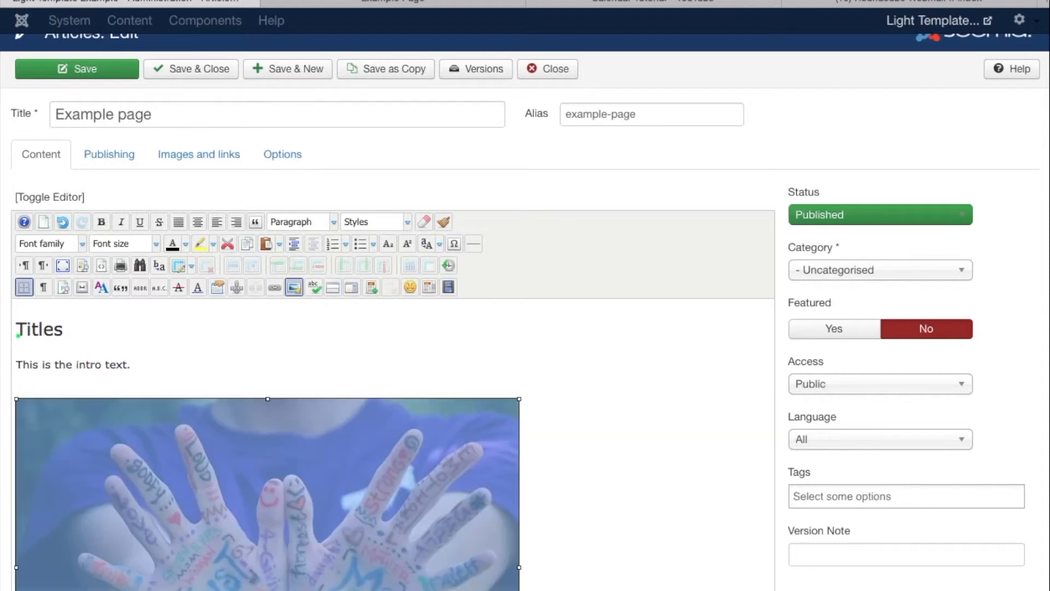
pyautogui.click(132, 363)
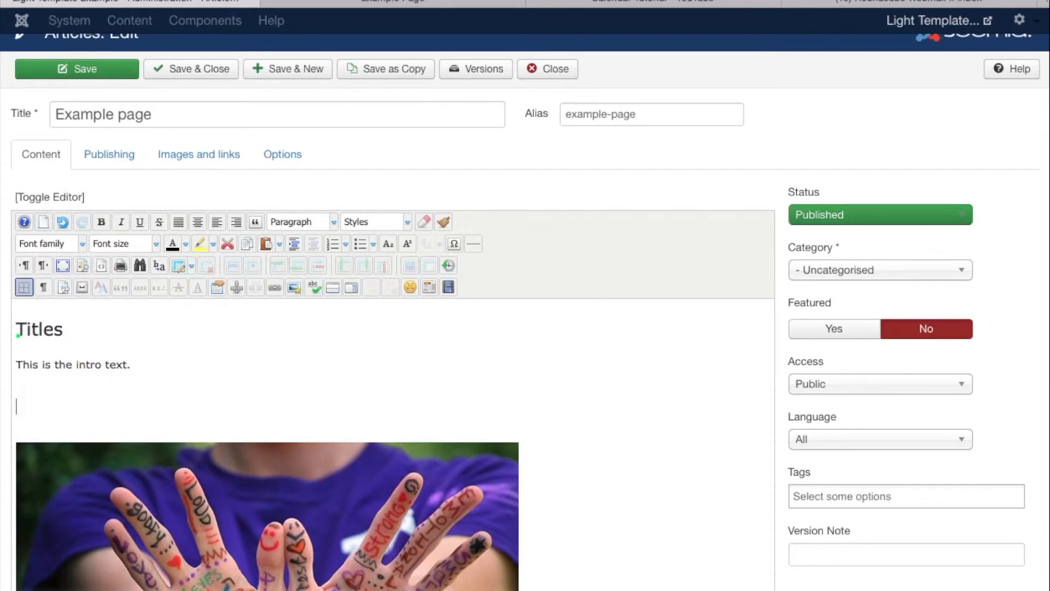
pyautogui.moveTo(335, 308)
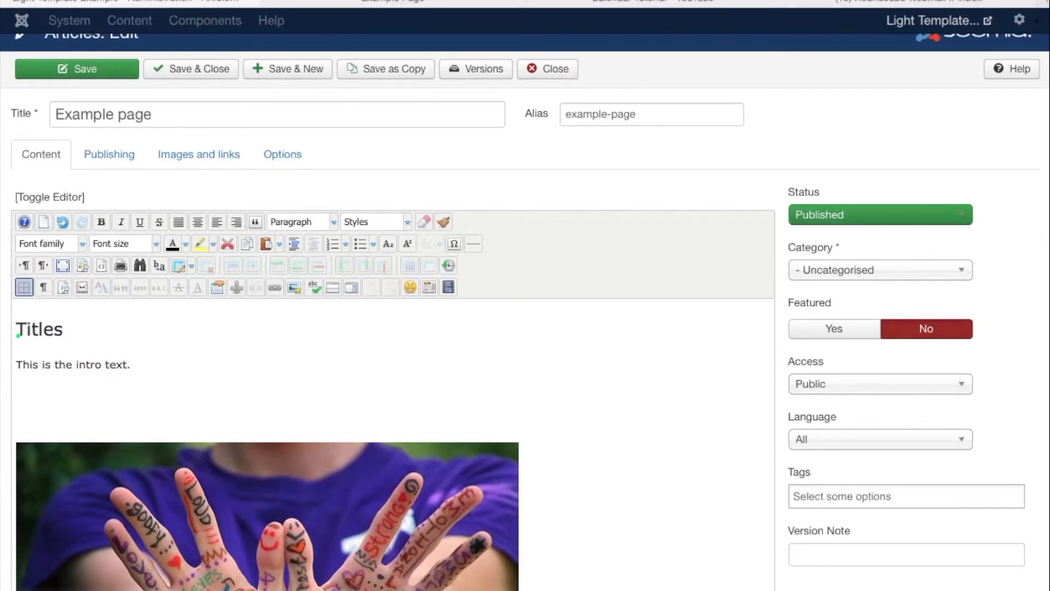
pyautogui.moveTo(333, 305)
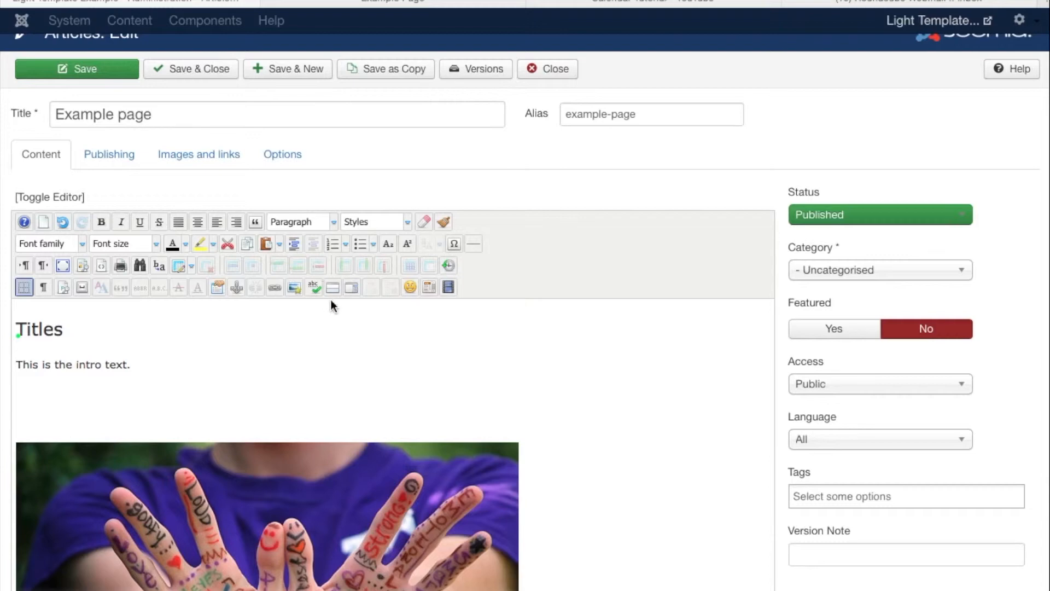
pyautogui.moveTo(344, 294)
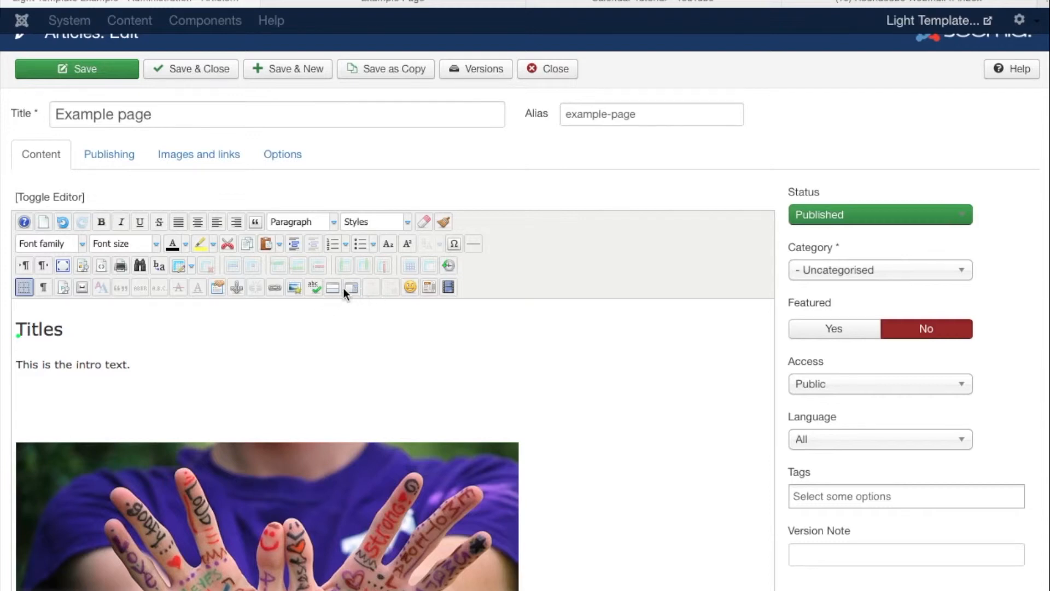
pyautogui.moveTo(386, 309)
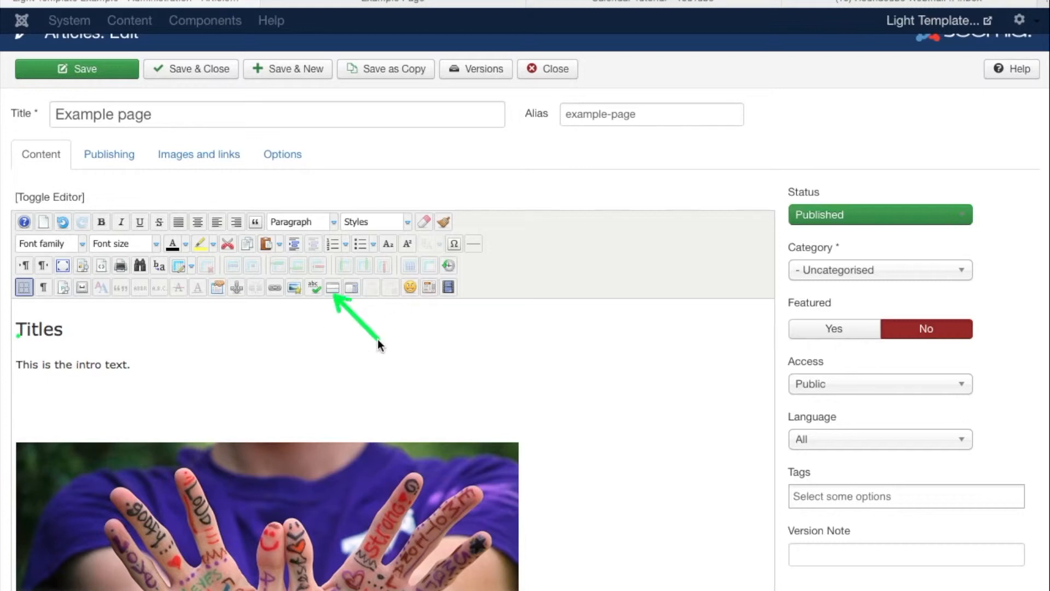
pyautogui.moveTo(940, 392)
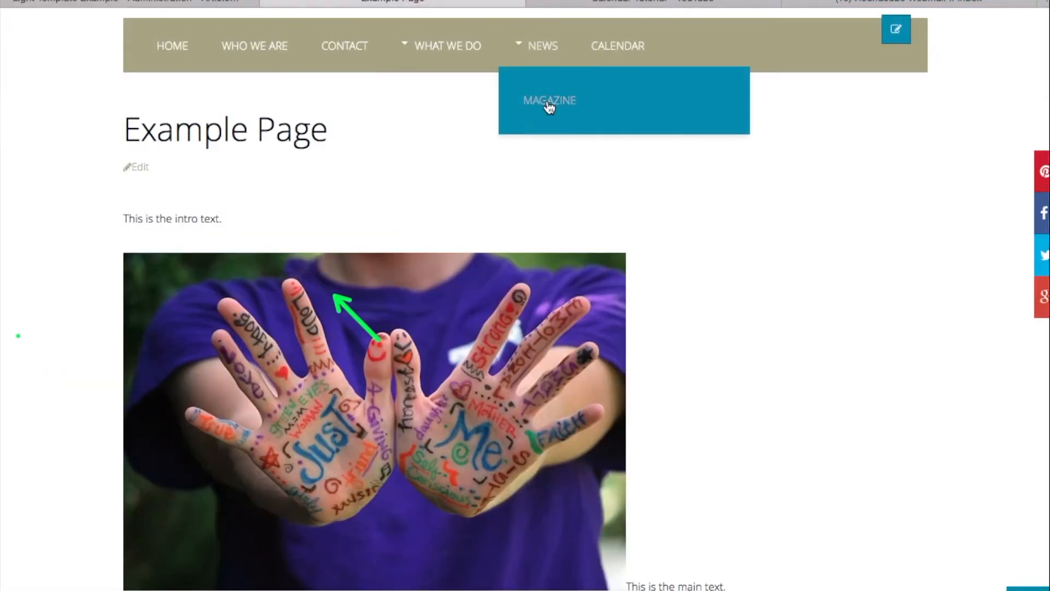
pyautogui.moveTo(544, 46)
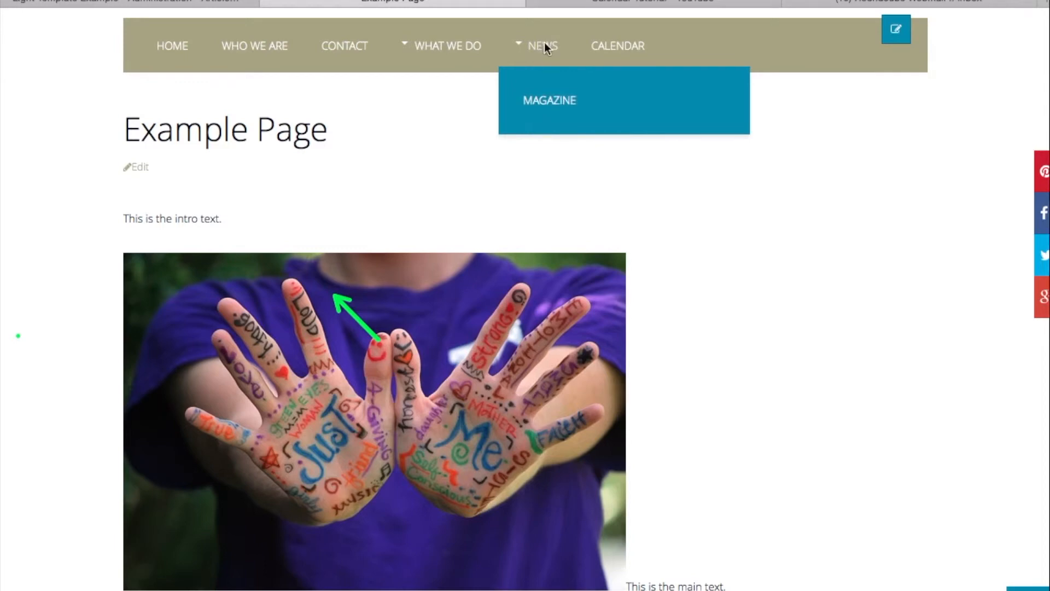
# - Read the full News item on the site past its Read more button, then return to the editor
pyautogui.click(543, 46)
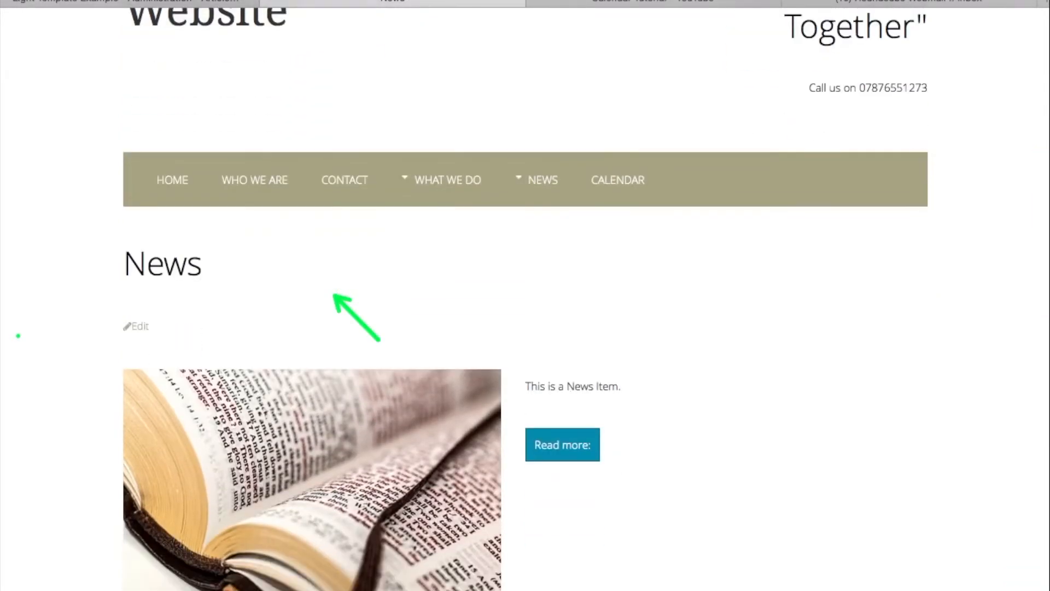
pyautogui.scroll(-3)
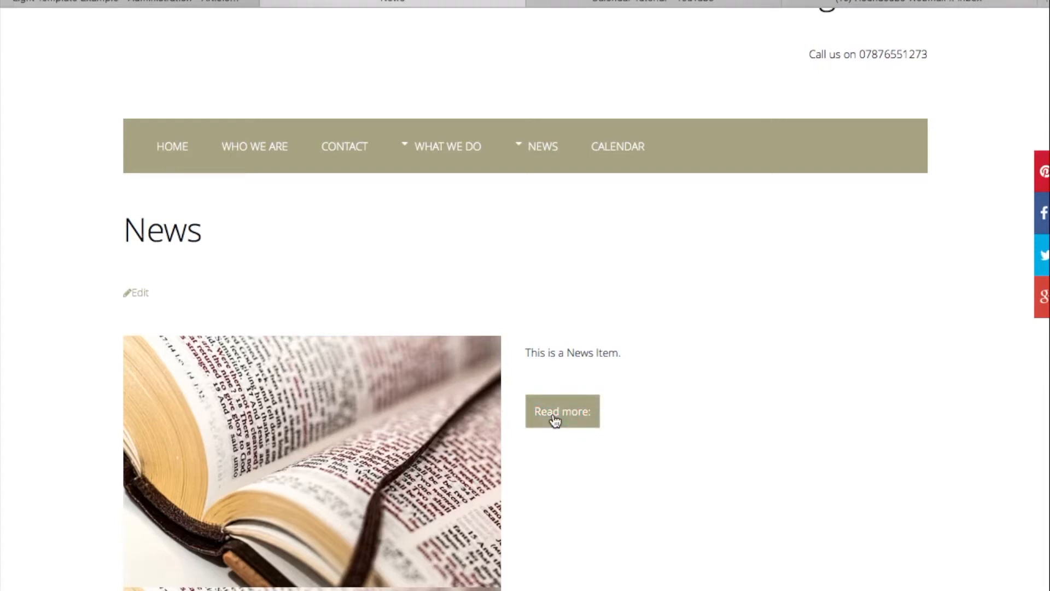
pyautogui.click(563, 410)
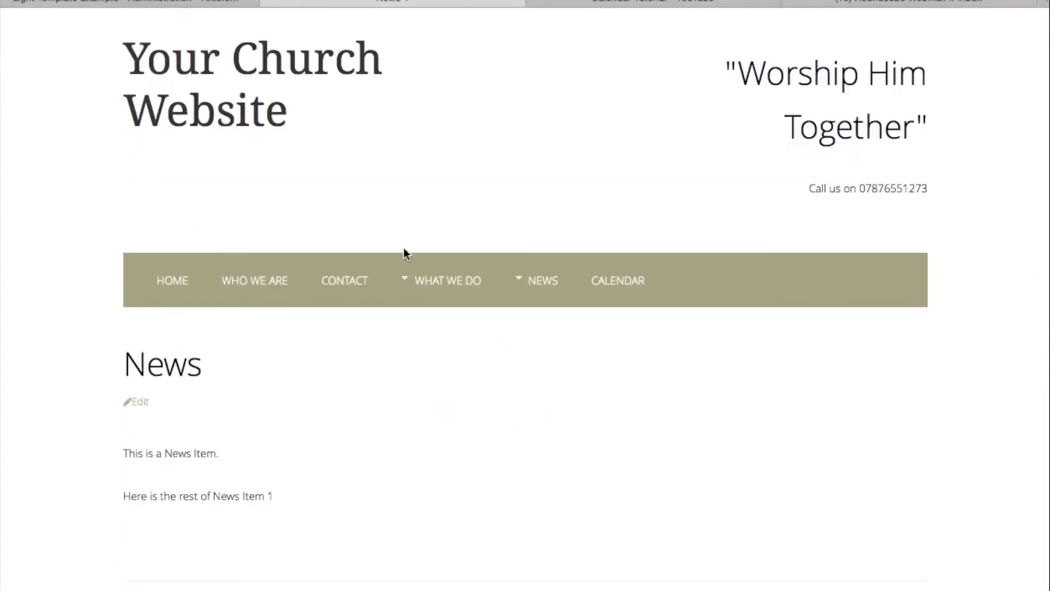
pyautogui.click(138, 402)
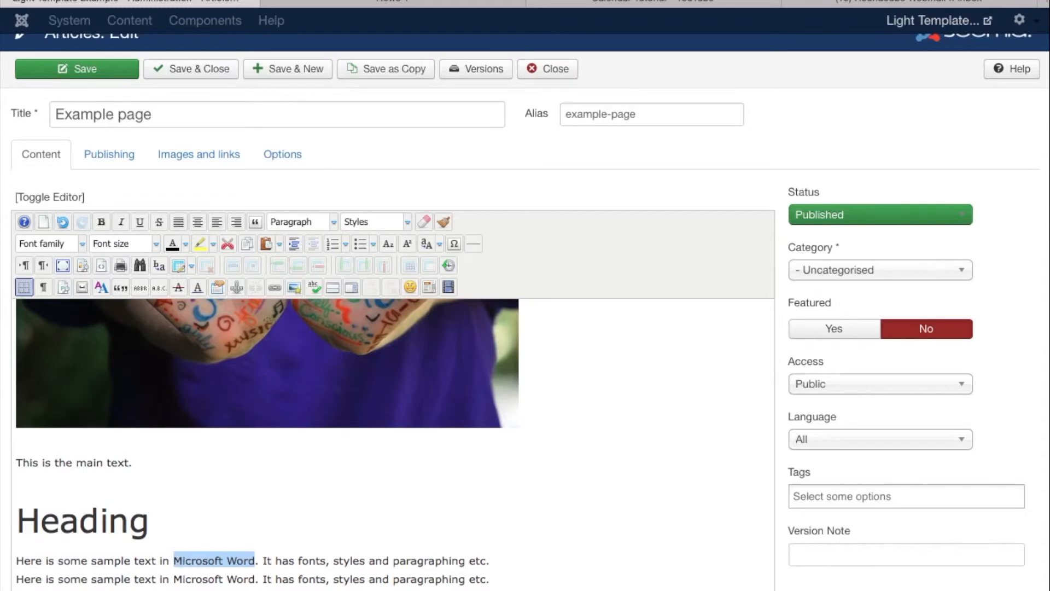
pyautogui.moveTo(278, 299)
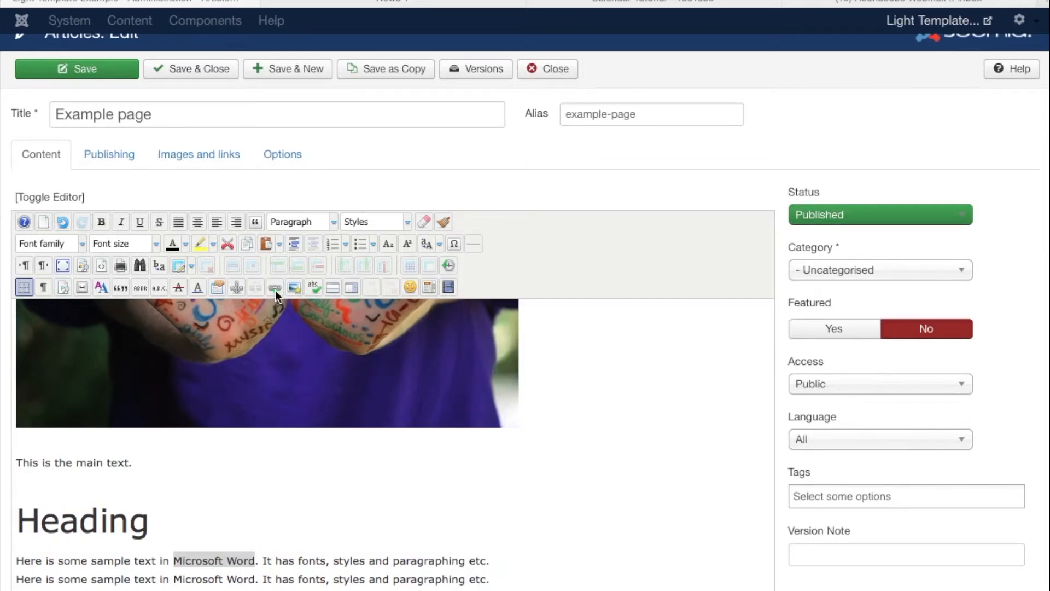
pyautogui.click(274, 287)
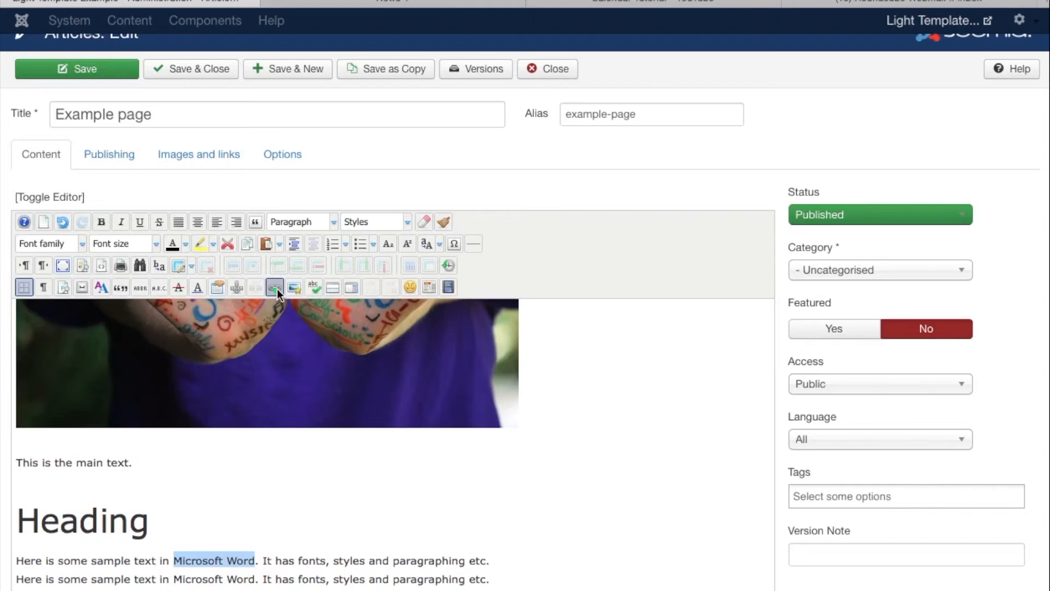
pyautogui.click(274, 286)
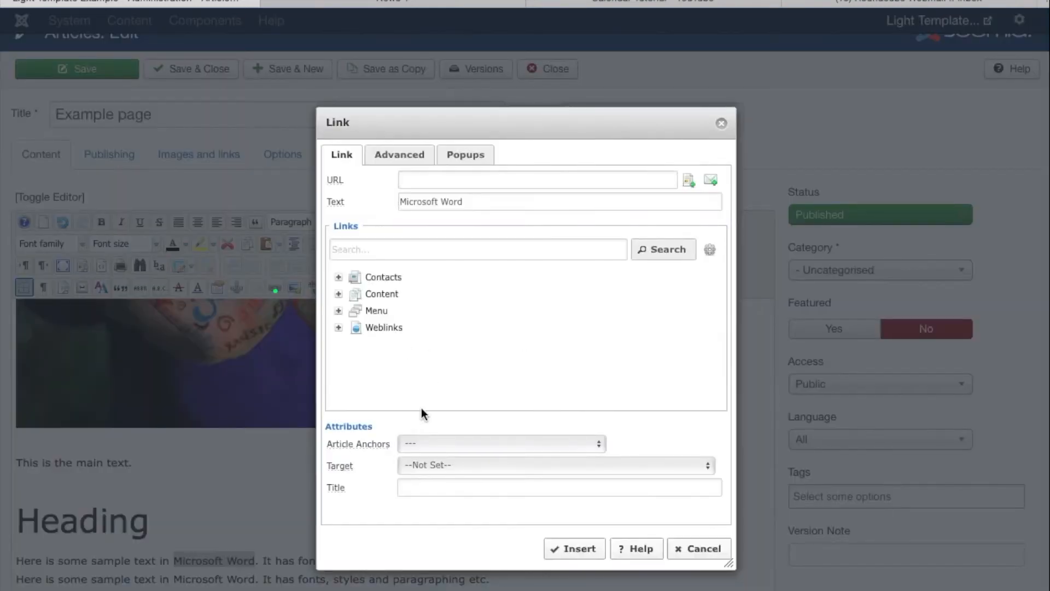
pyautogui.click(536, 180)
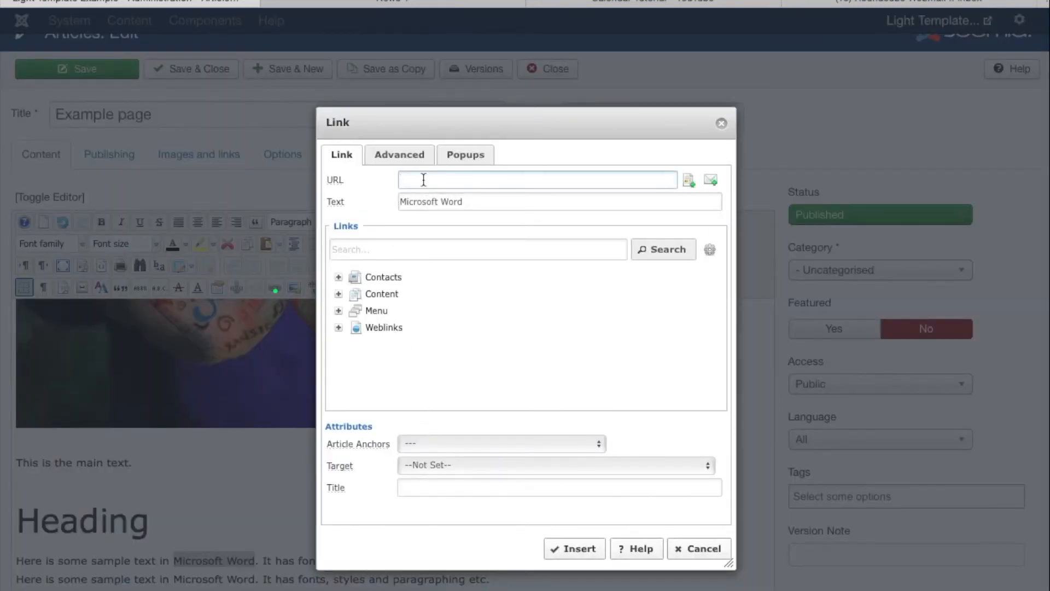
pyautogui.write('www.g')
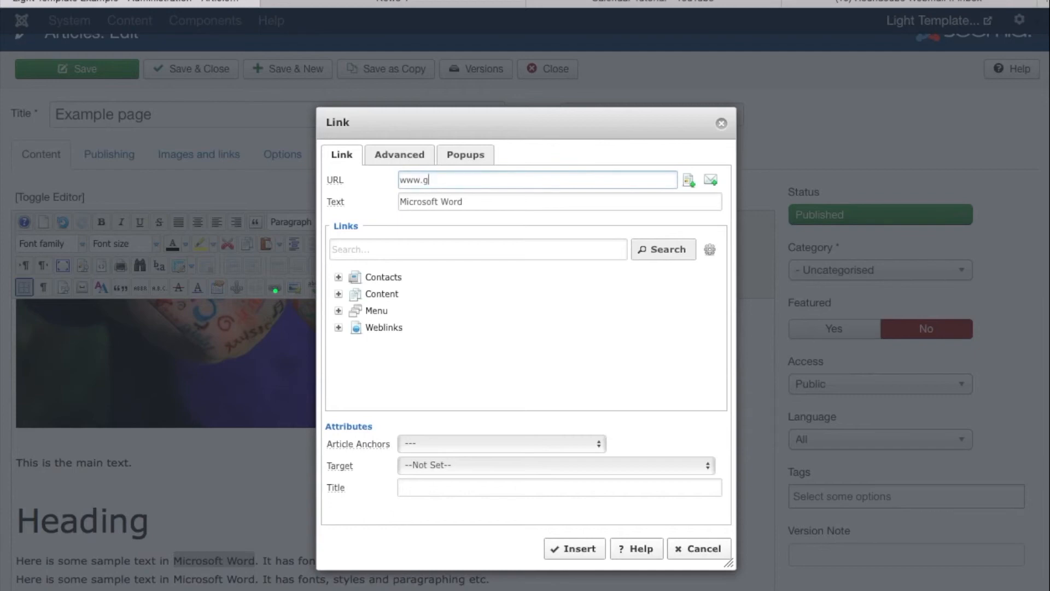
pyautogui.write('oogle.co')
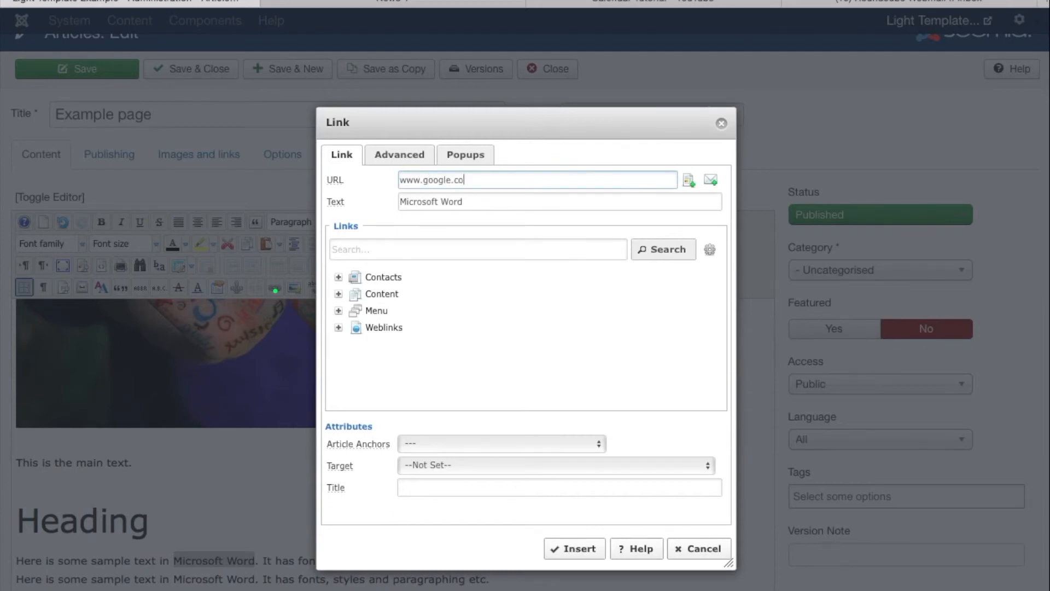
pyautogui.click(554, 464)
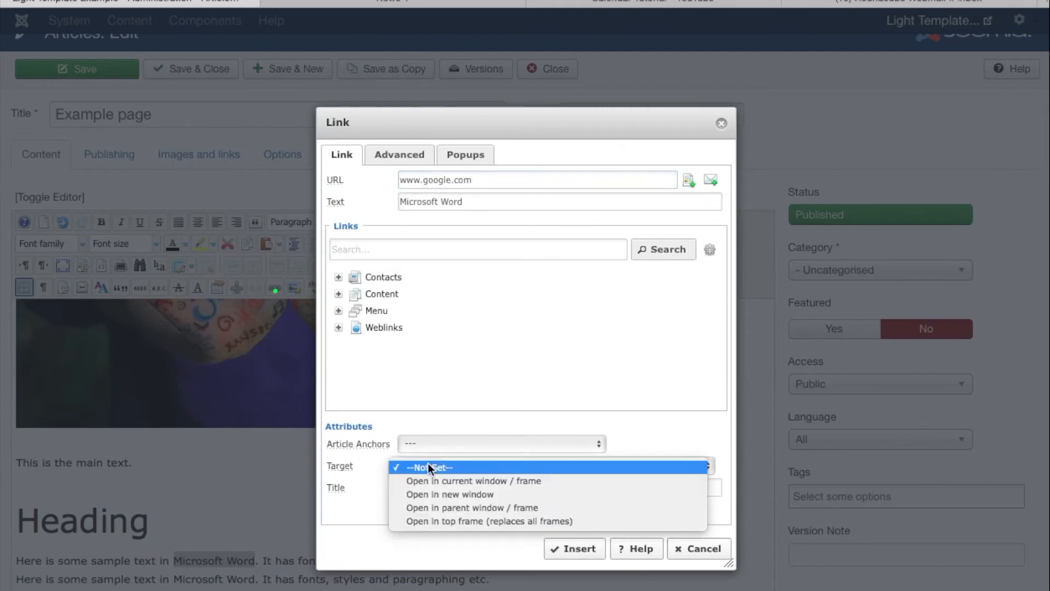
pyautogui.moveTo(448, 494)
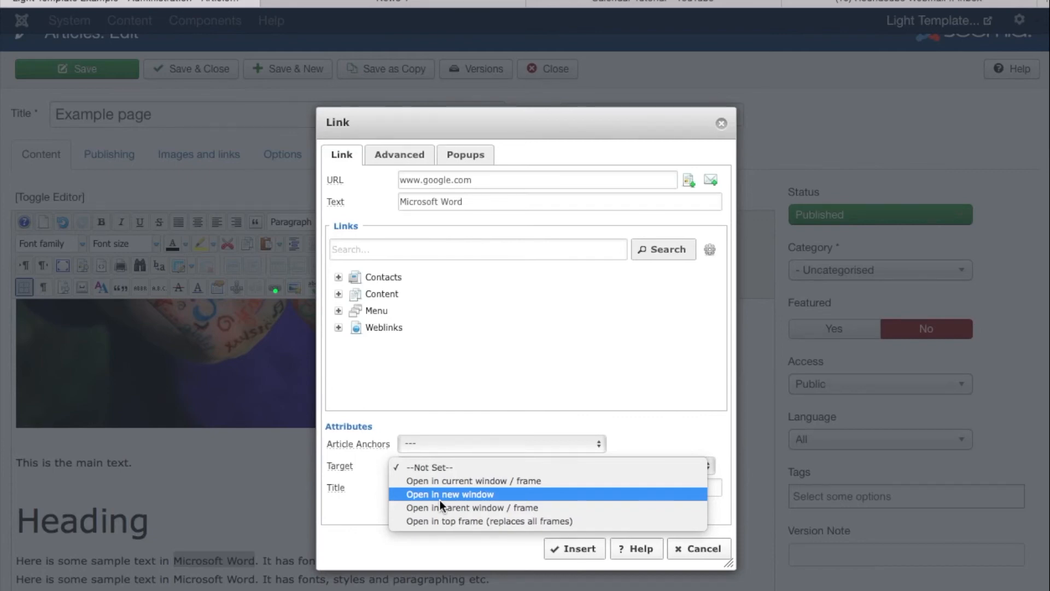
pyautogui.click(449, 494)
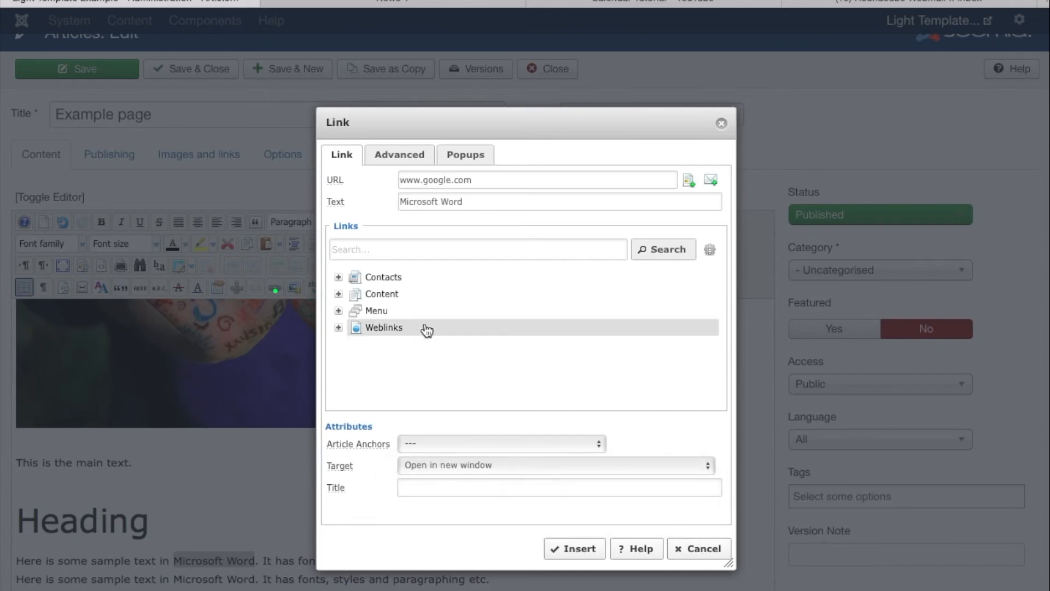
pyautogui.click(573, 548)
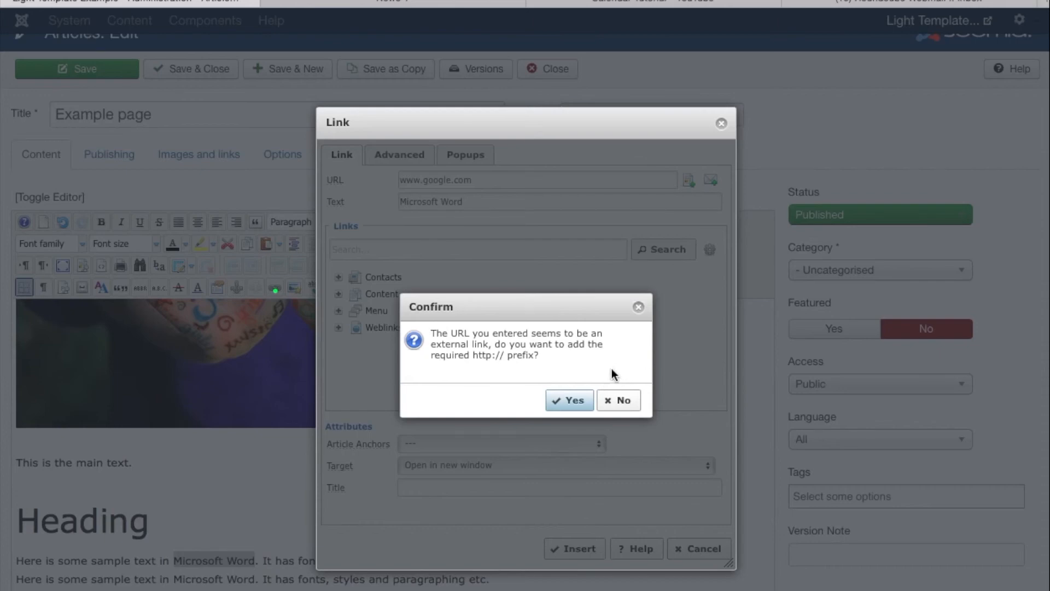
pyautogui.moveTo(489, 365)
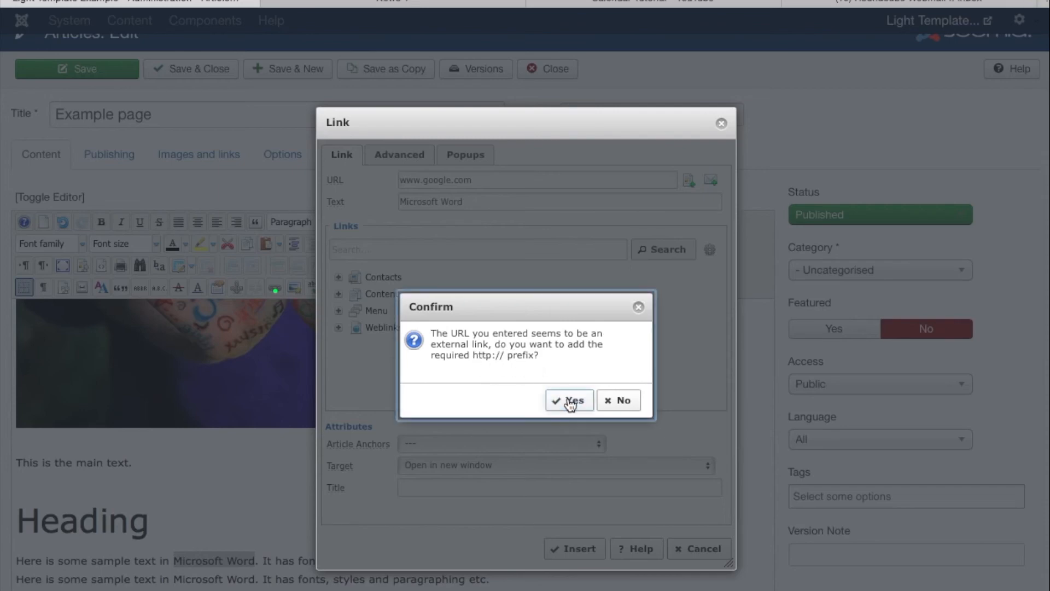
pyautogui.click(569, 400)
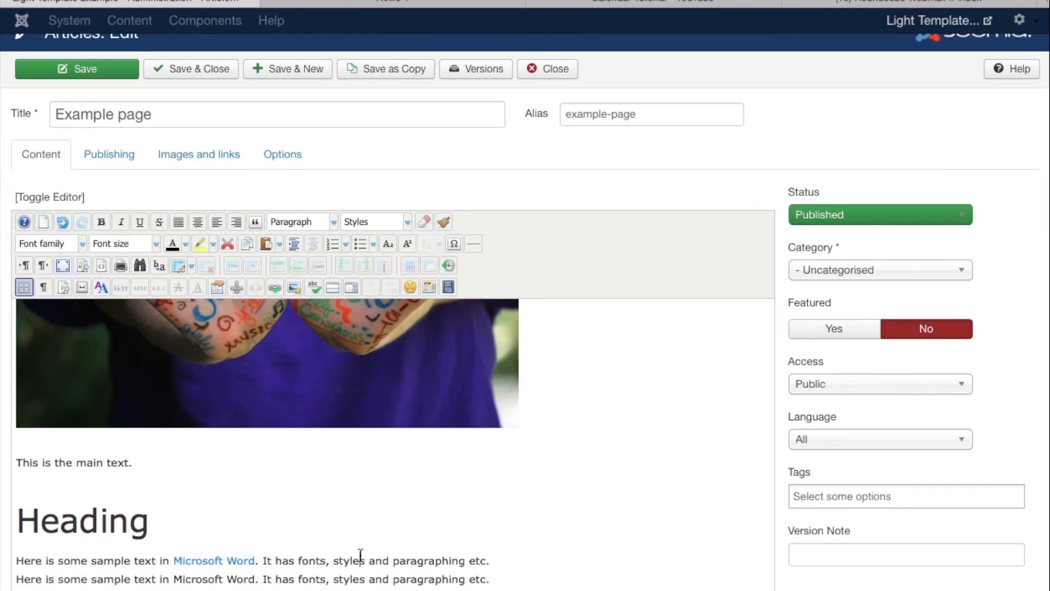
pyautogui.moveTo(208, 76)
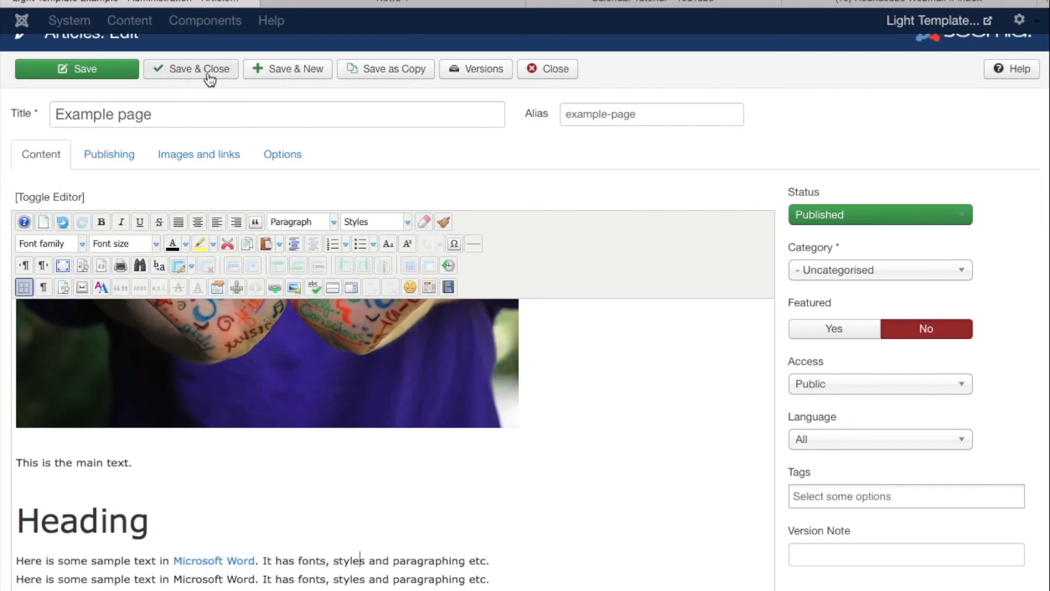
pyautogui.moveTo(221, 73)
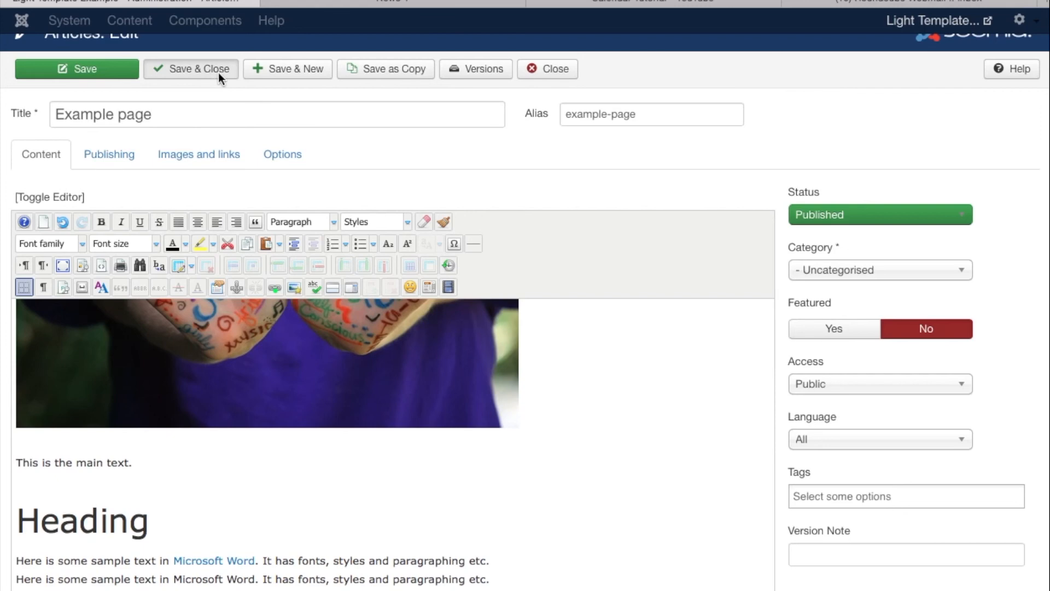
# - Save & Close the article, view Example Page and follow the Microsoft Word link to Google
pyautogui.click(190, 68)
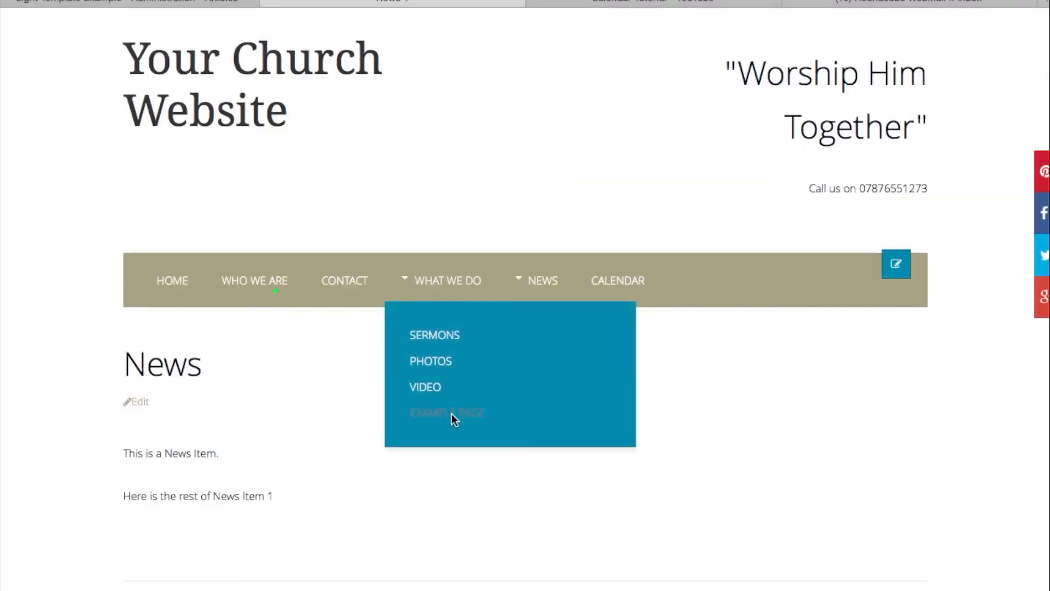
pyautogui.click(446, 412)
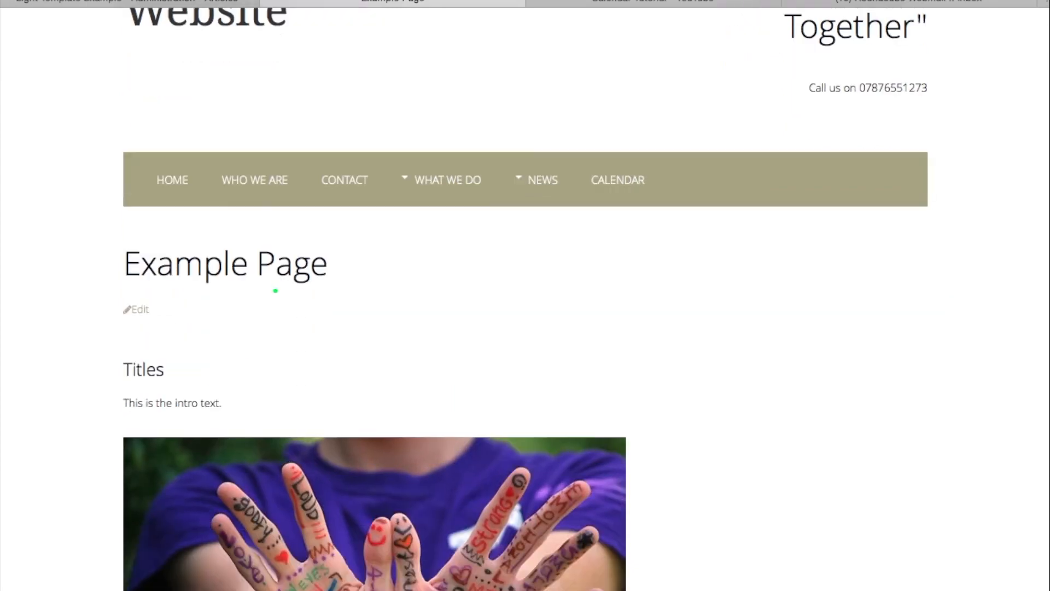
pyautogui.scroll(-3)
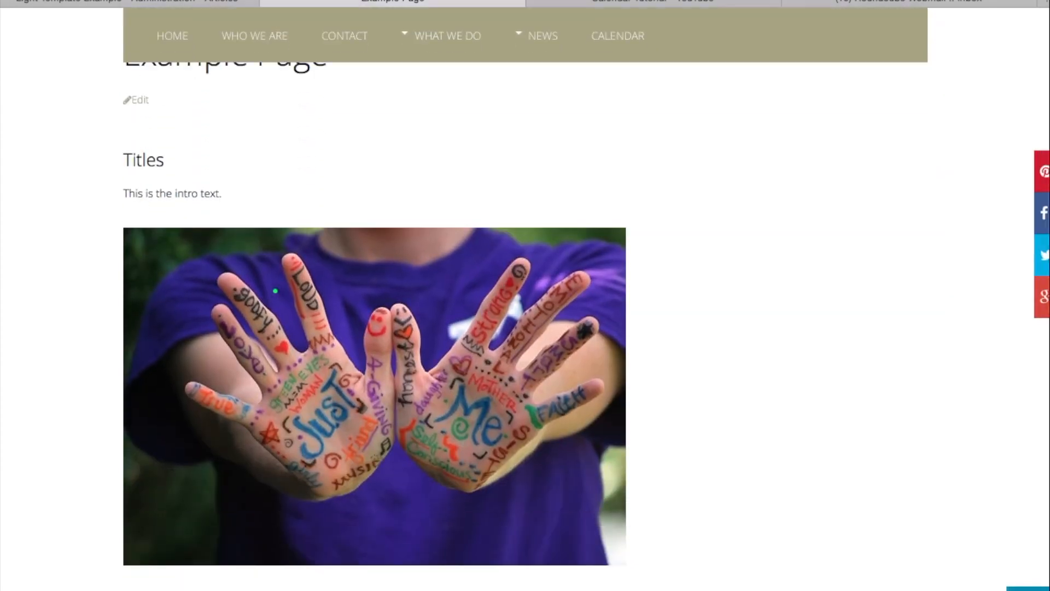
pyautogui.scroll(-3)
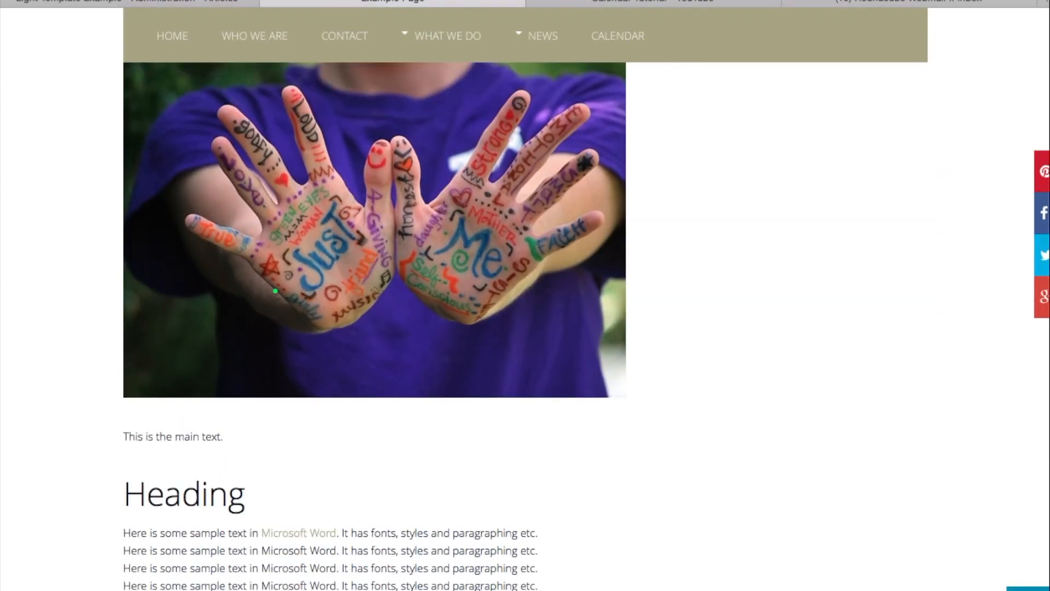
pyautogui.scroll(-3)
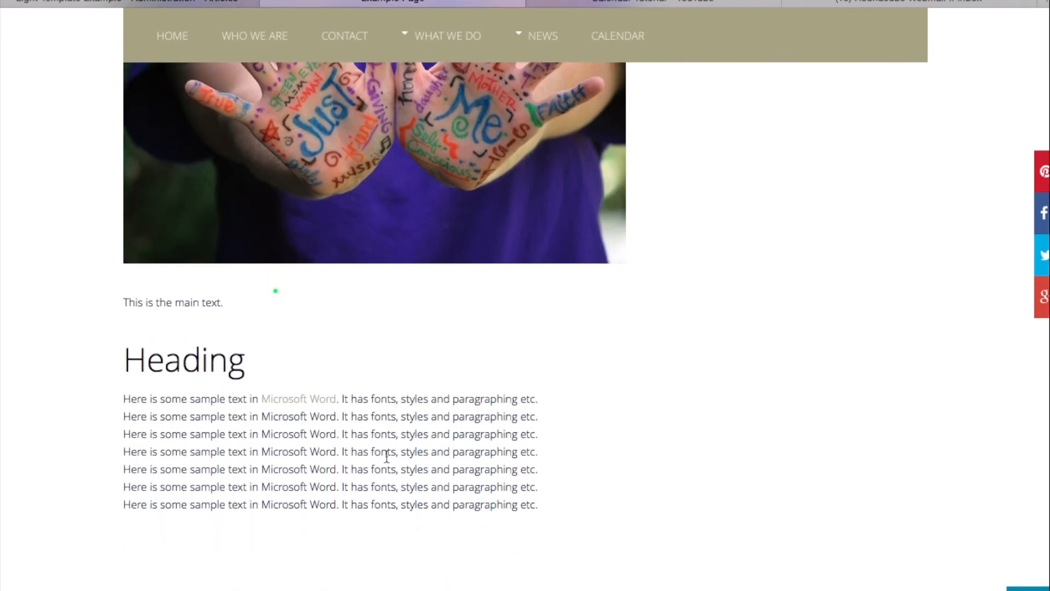
pyautogui.click(525, 1)
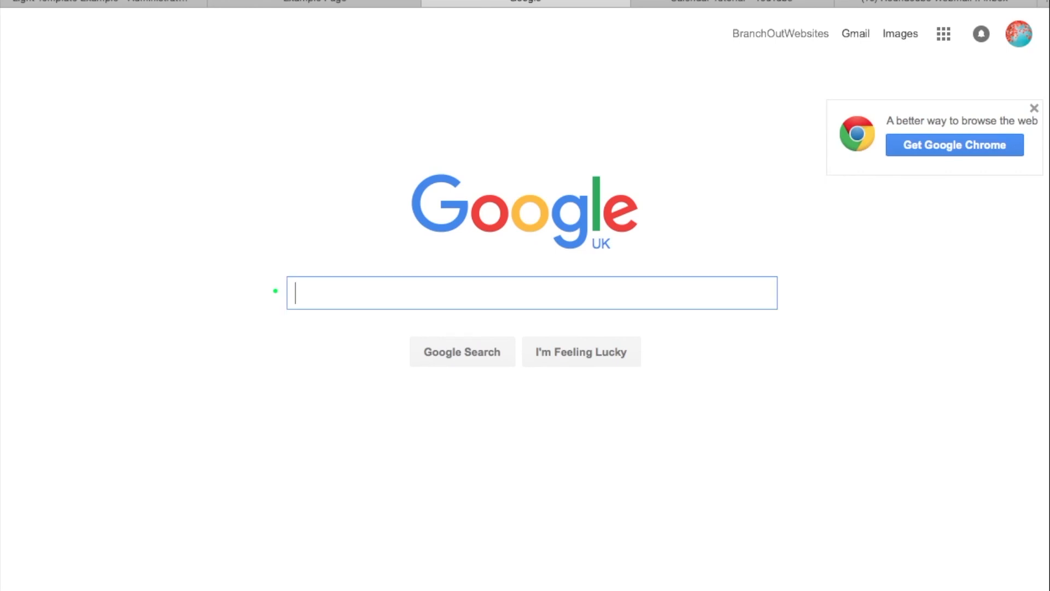